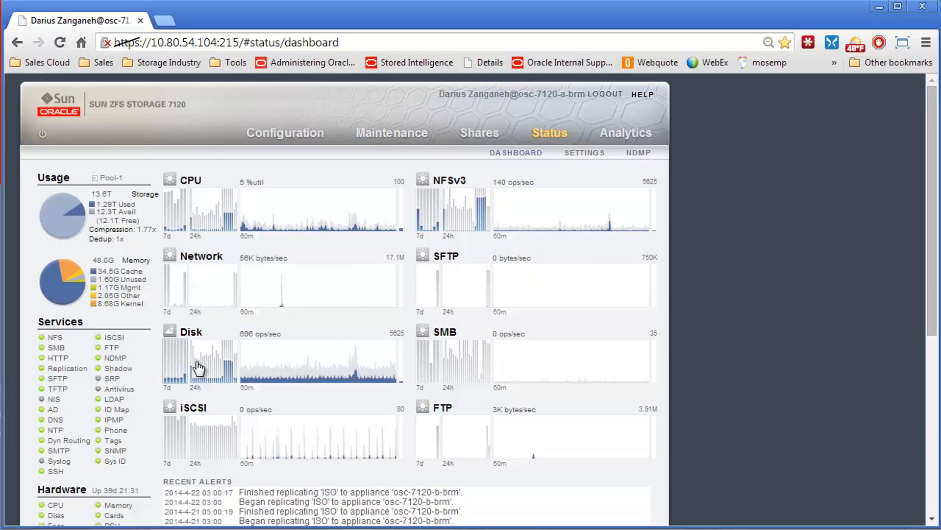
{"action": "mouse_move", "coordinate": [443, 350]}
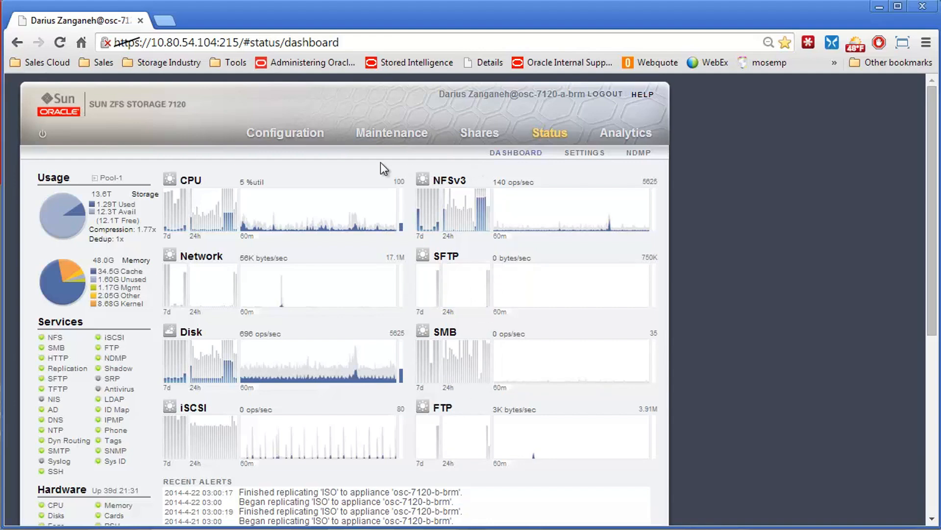
{"action": "mouse_move", "coordinate": [318, 146]}
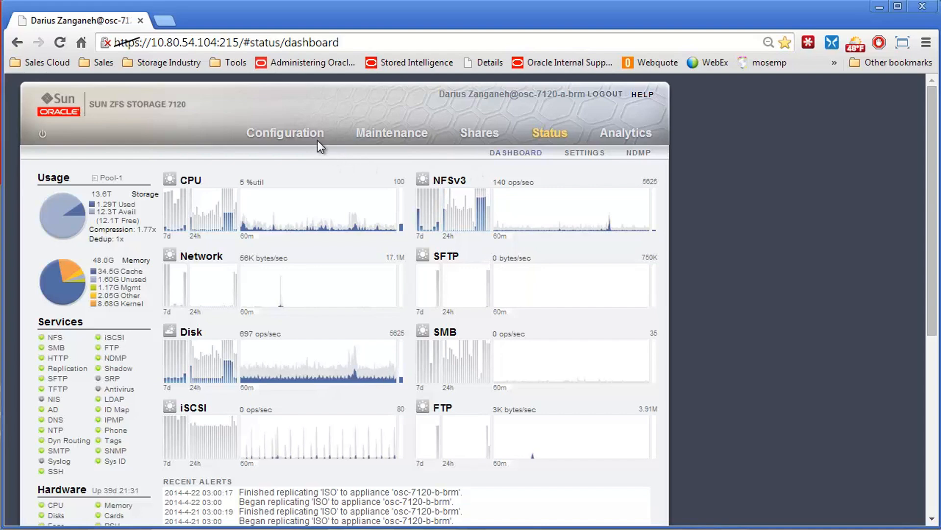
Open the FTP service settings and verify port 21 with /export as the login root.
{"action": "left_click", "coordinate": [285, 132]}
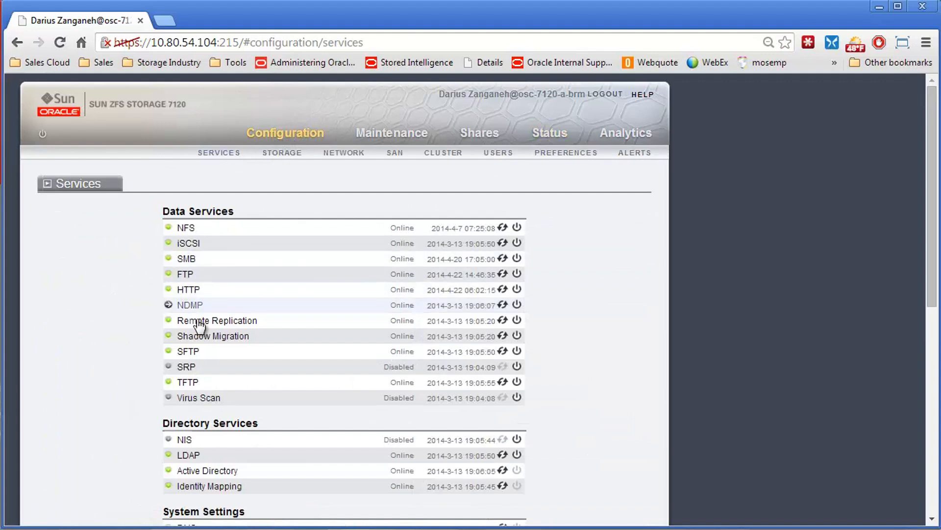
{"action": "left_click", "coordinate": [184, 273]}
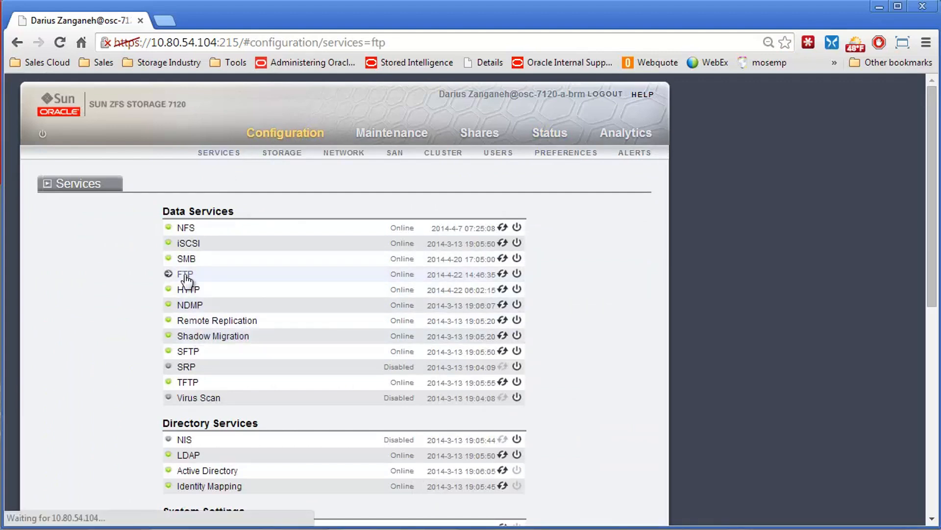
{"action": "left_click", "coordinate": [185, 274]}
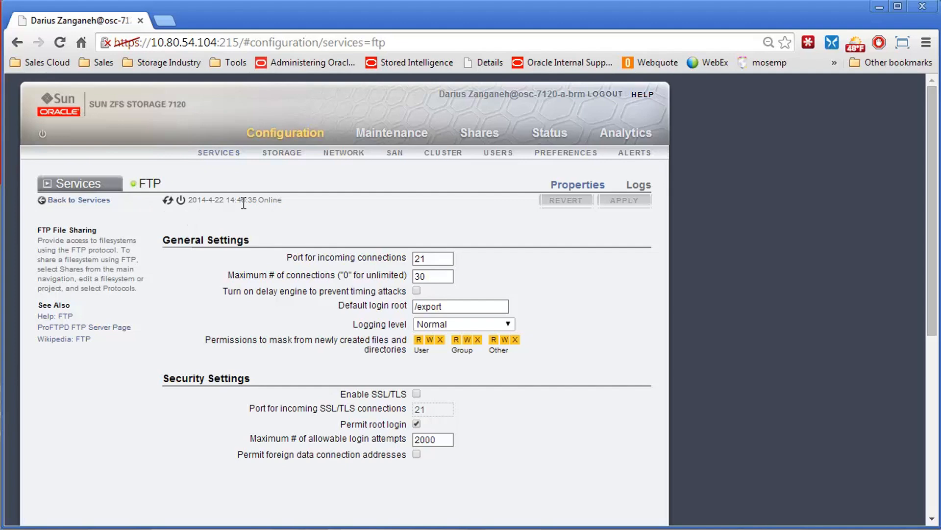
{"action": "mouse_move", "coordinate": [181, 200]}
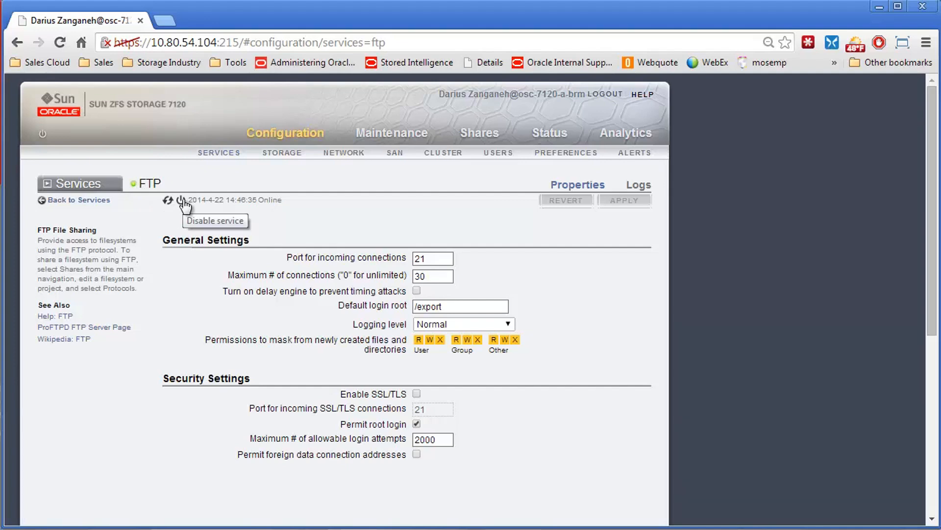
{"action": "mouse_move", "coordinate": [347, 335]}
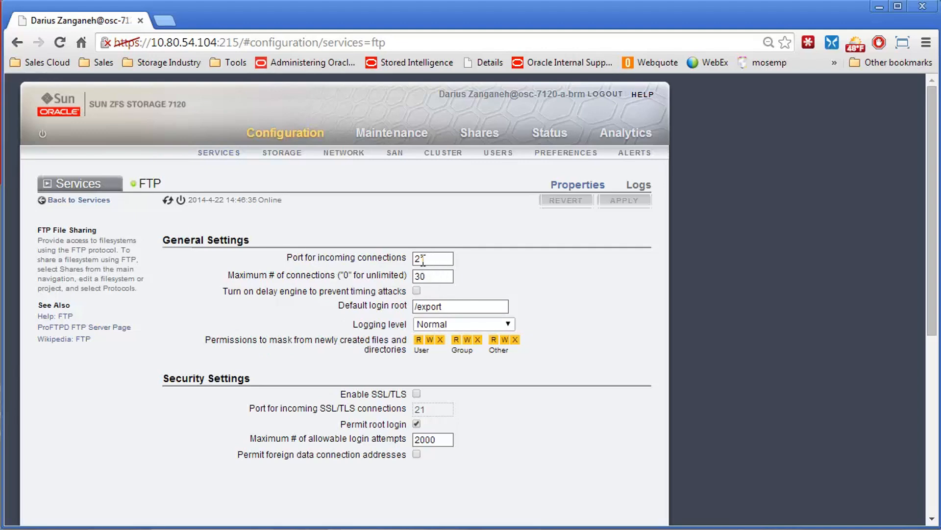
{"action": "type", "text": "21"}
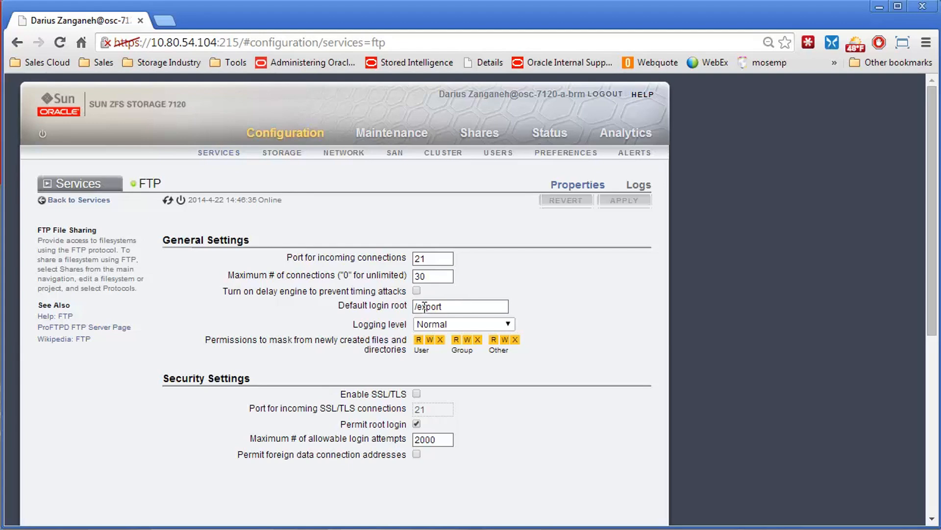
{"action": "mouse_move", "coordinate": [77, 156]}
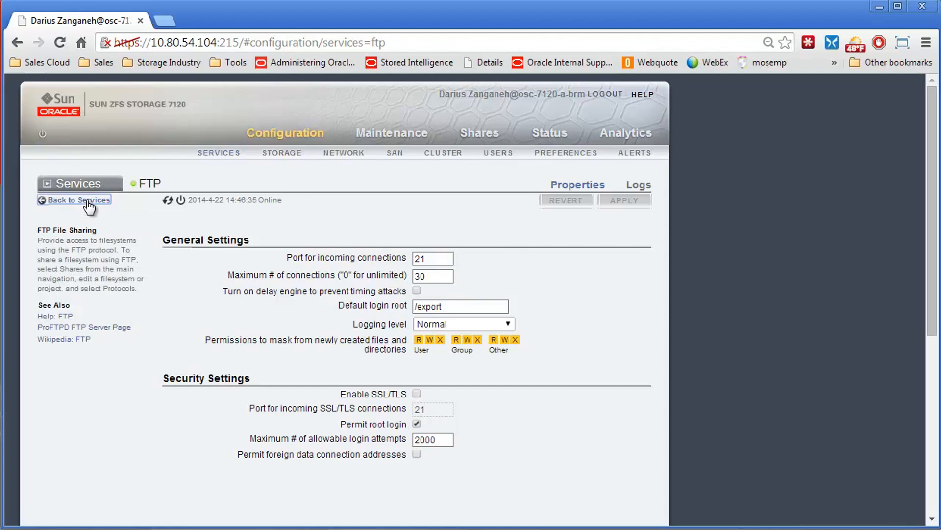
View the SFTP service settings, cancel adding a key, and go to the Shares list.
{"action": "left_click", "coordinate": [78, 200]}
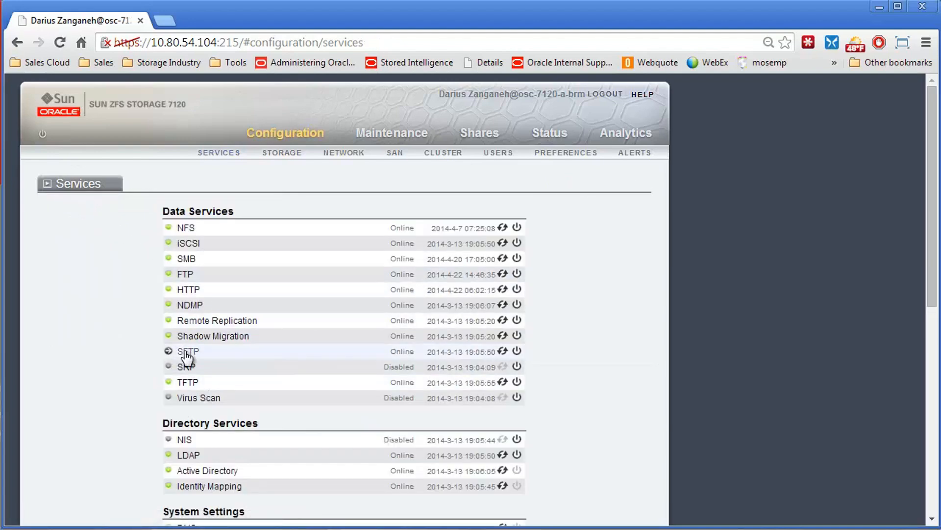
{"action": "left_click", "coordinate": [188, 351]}
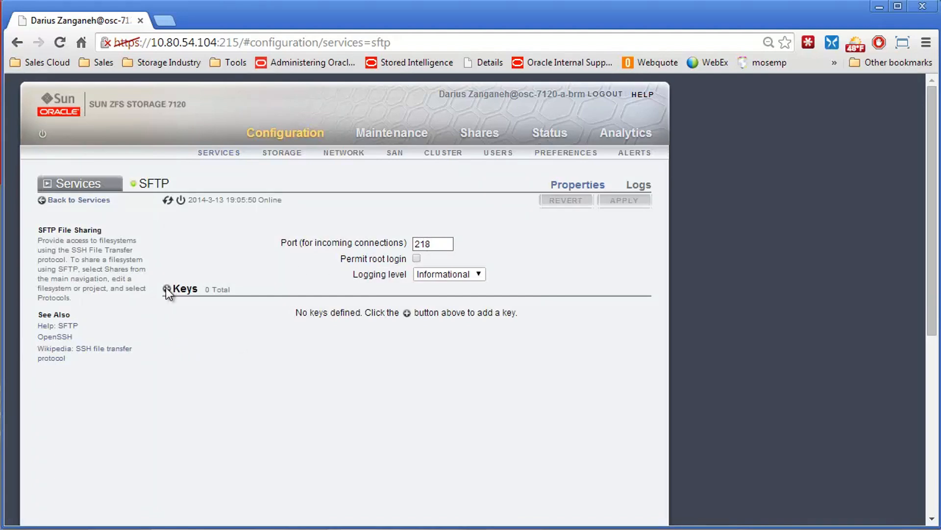
{"action": "left_click", "coordinate": [168, 289]}
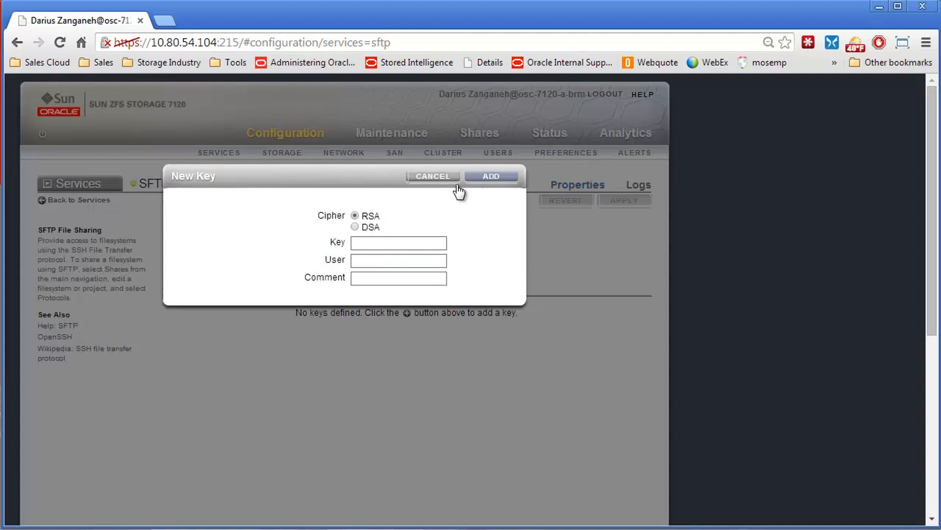
{"action": "left_click", "coordinate": [433, 176]}
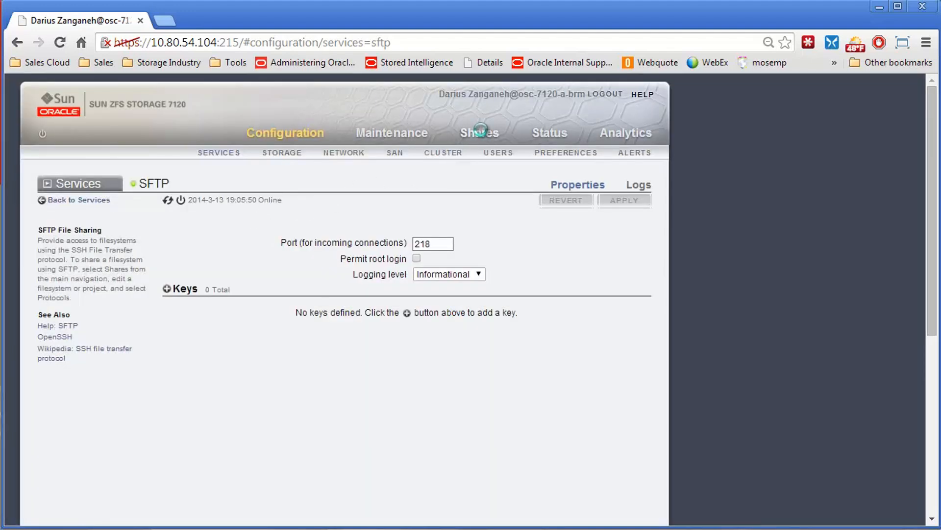
{"action": "left_click", "coordinate": [480, 133]}
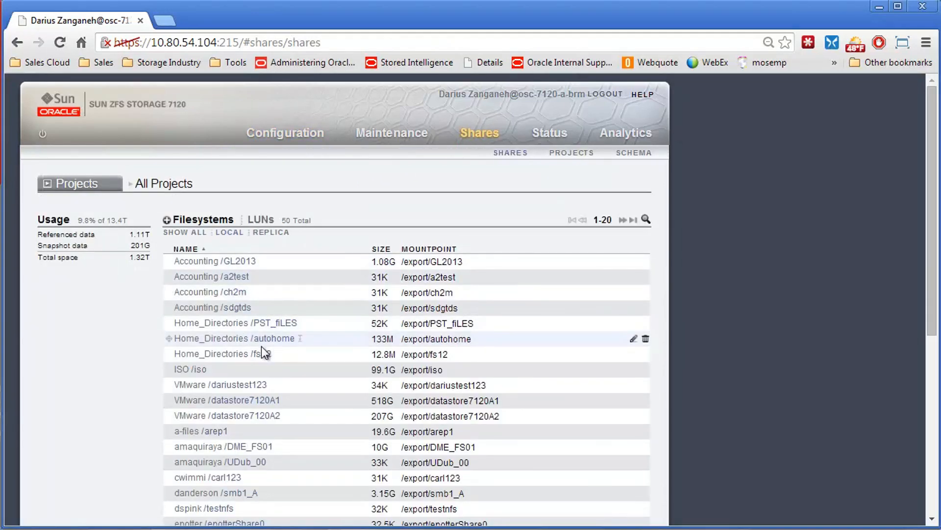
Open filesystem fs12's Protocols tab, leaving the NFS share mode at None.
{"action": "left_click", "coordinate": [228, 354]}
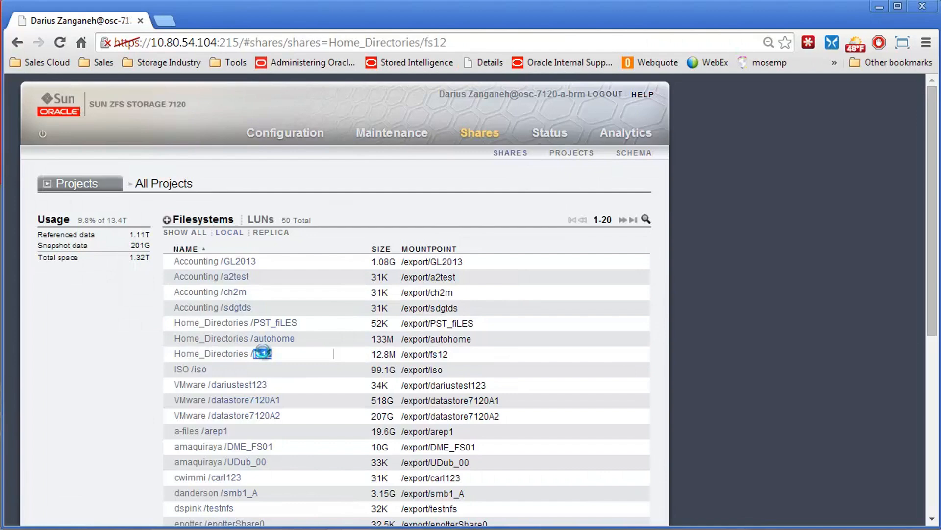
{"action": "left_click", "coordinate": [234, 354]}
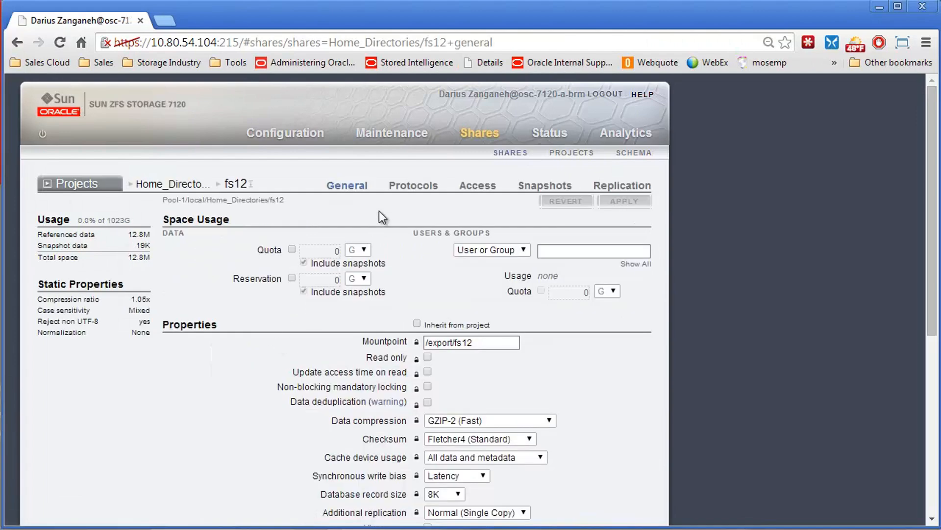
{"action": "left_click", "coordinate": [412, 185]}
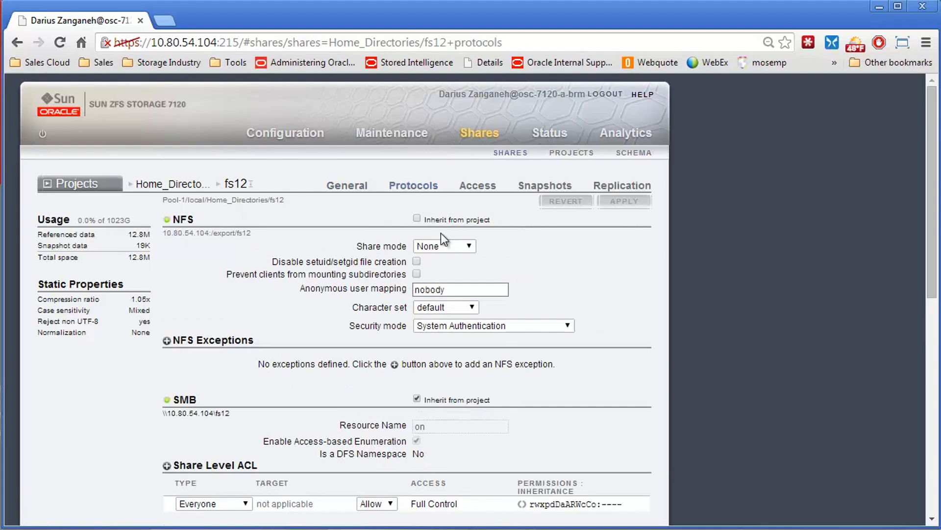
{"action": "left_click", "coordinate": [443, 246]}
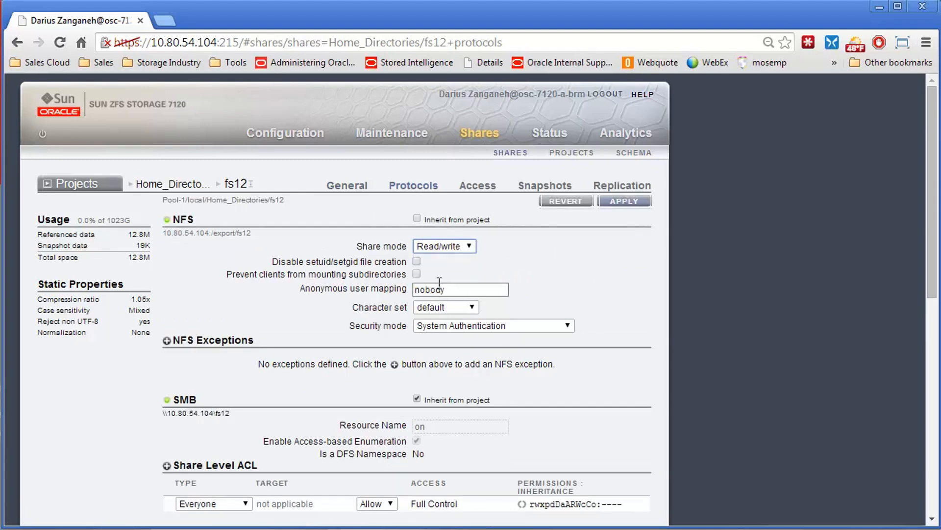
{"action": "left_click", "coordinate": [445, 246]}
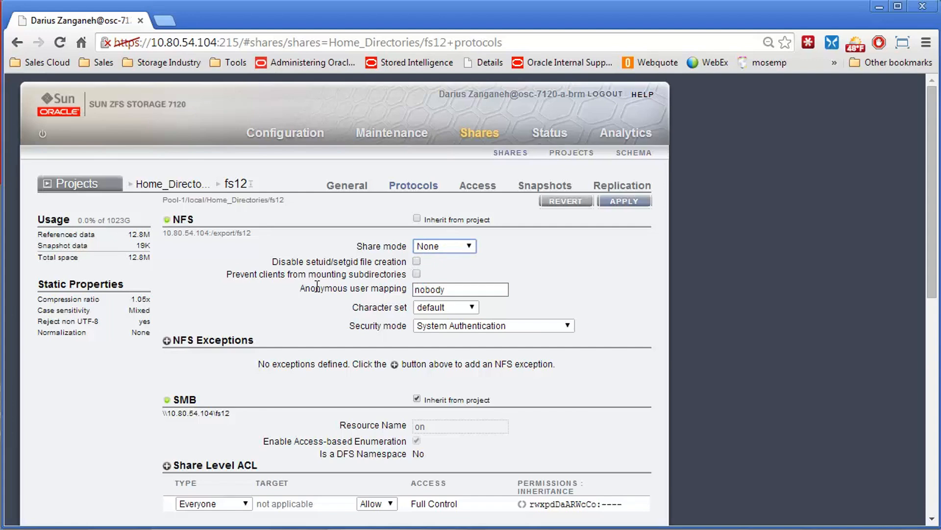
{"action": "scroll", "scroll_direction": "down", "scroll_amount": 3}
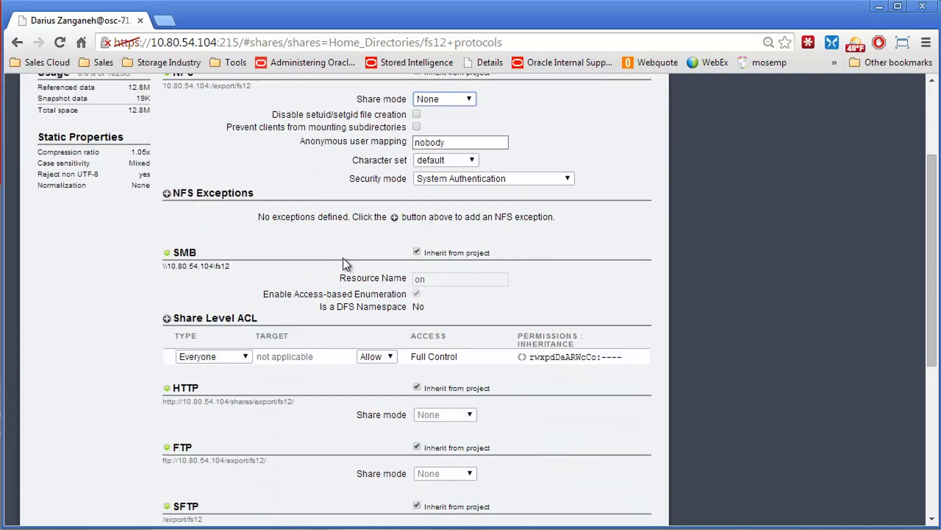
{"action": "scroll", "scroll_direction": "down", "scroll_amount": 3}
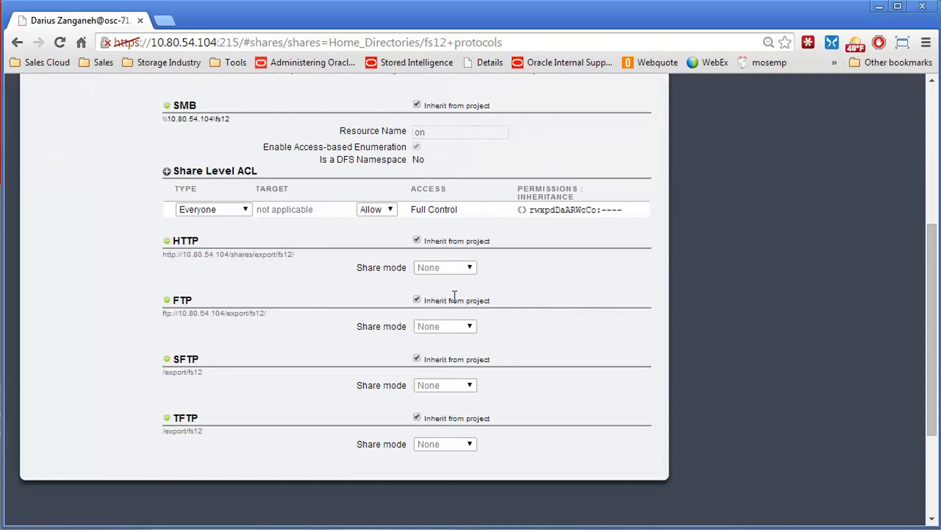
Stop FTP and SFTP inheriting from the project, set both to Read/write, and apply.
{"action": "left_click", "coordinate": [417, 300]}
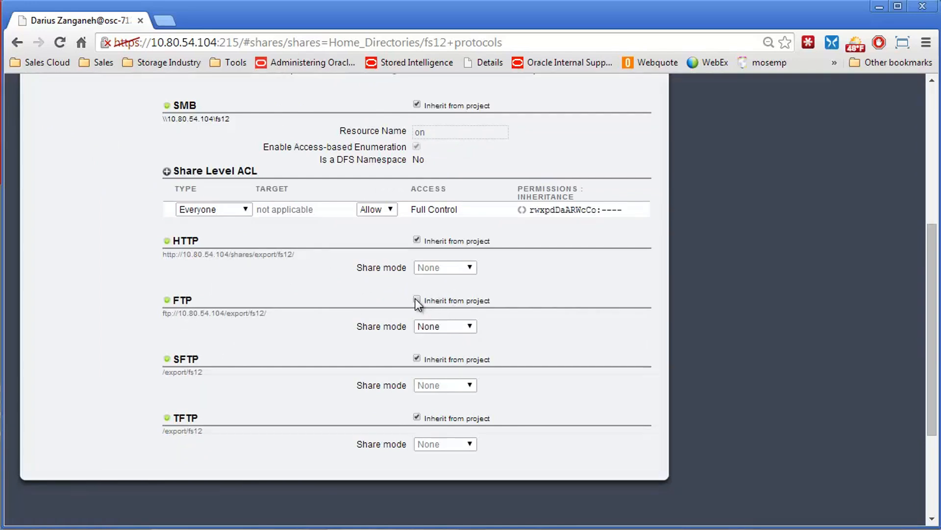
{"action": "left_click", "coordinate": [444, 326]}
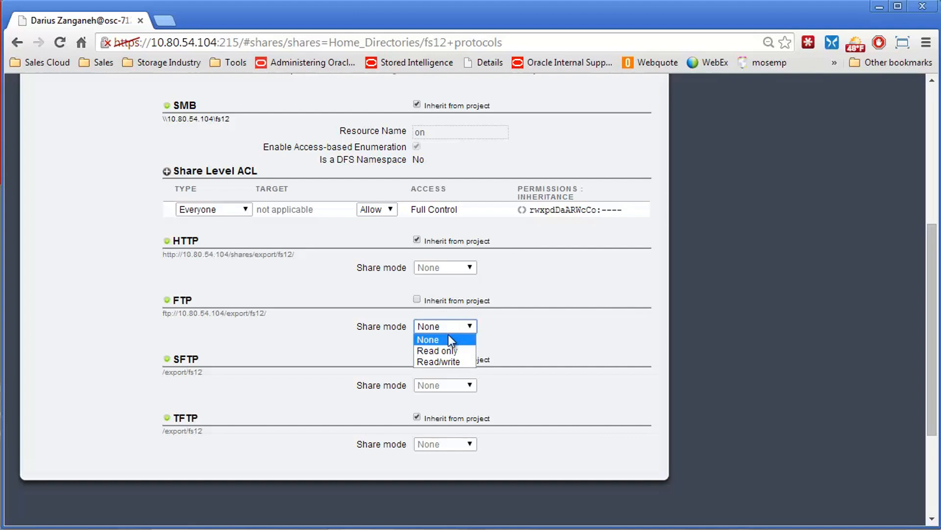
{"action": "left_click", "coordinate": [438, 361]}
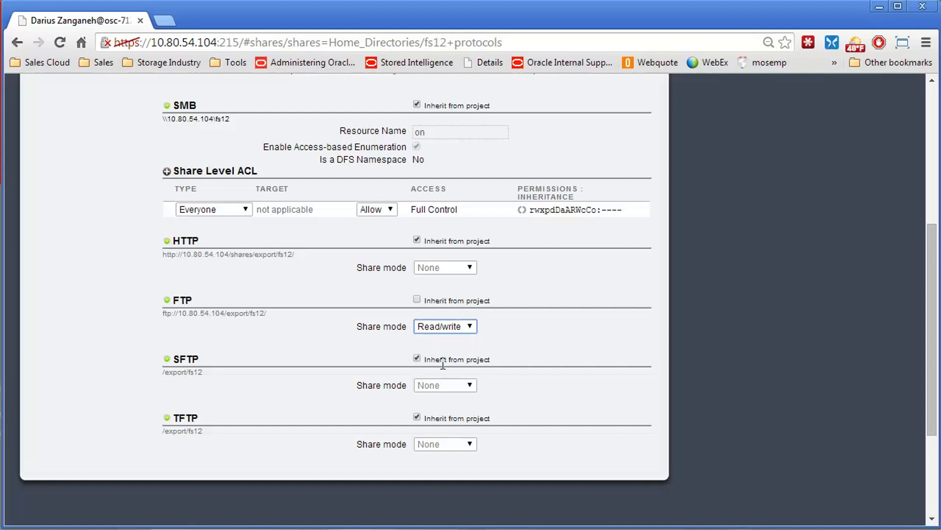
{"action": "left_click", "coordinate": [417, 358]}
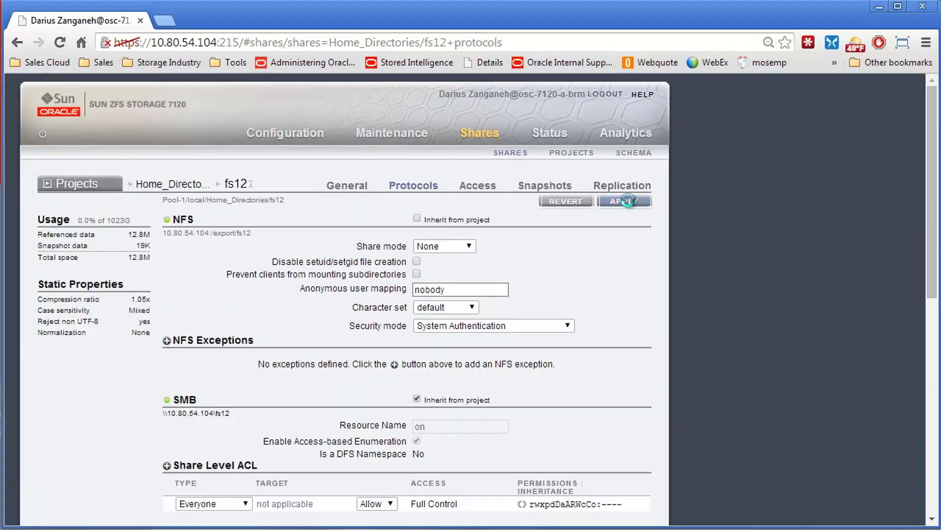
{"action": "left_click", "coordinate": [624, 200]}
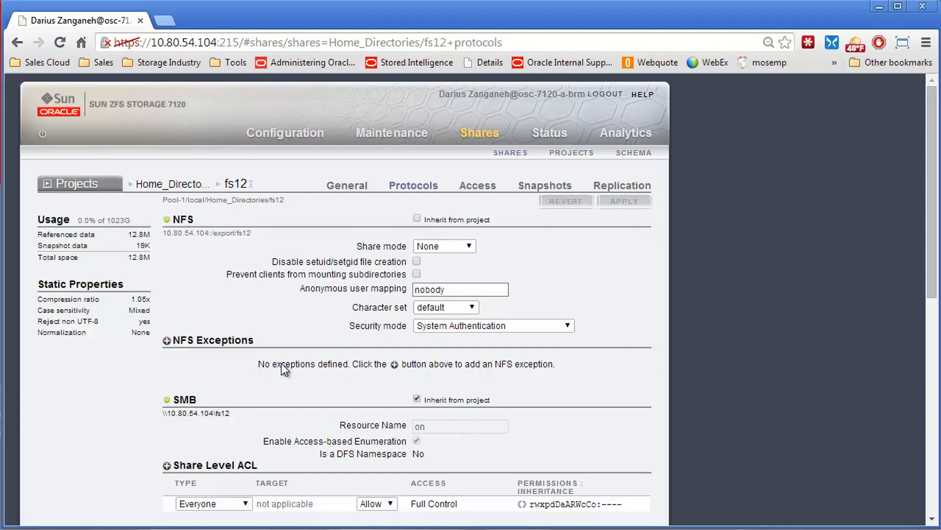
{"action": "scroll", "scroll_direction": "down", "scroll_amount": 3}
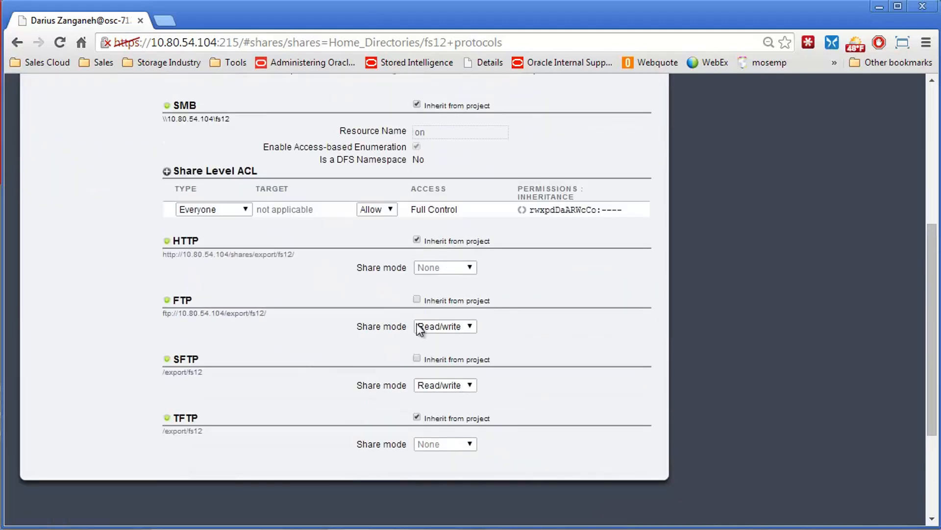
{"action": "mouse_move", "coordinate": [306, 386]}
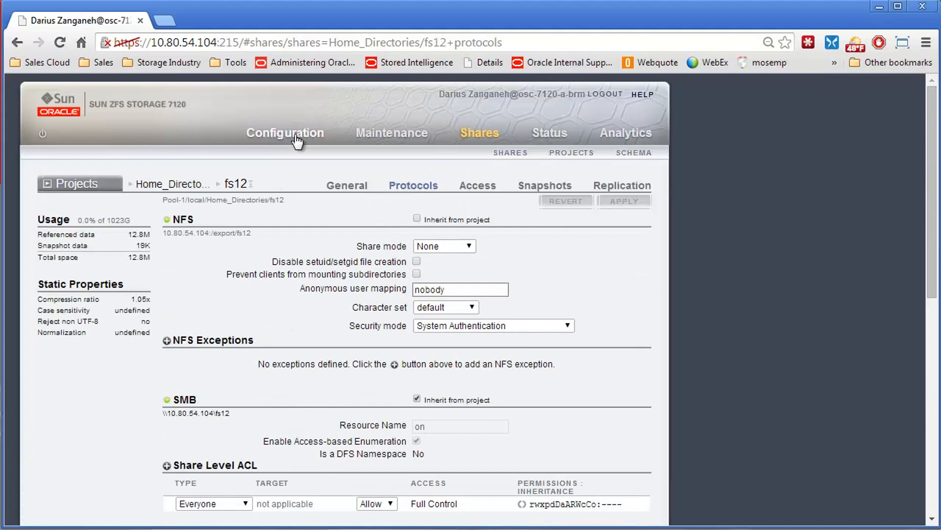
Confirm FTP and SFTP show Online, then reopen Home_Directories/fs12 from Shares.
{"action": "left_click", "coordinate": [284, 133]}
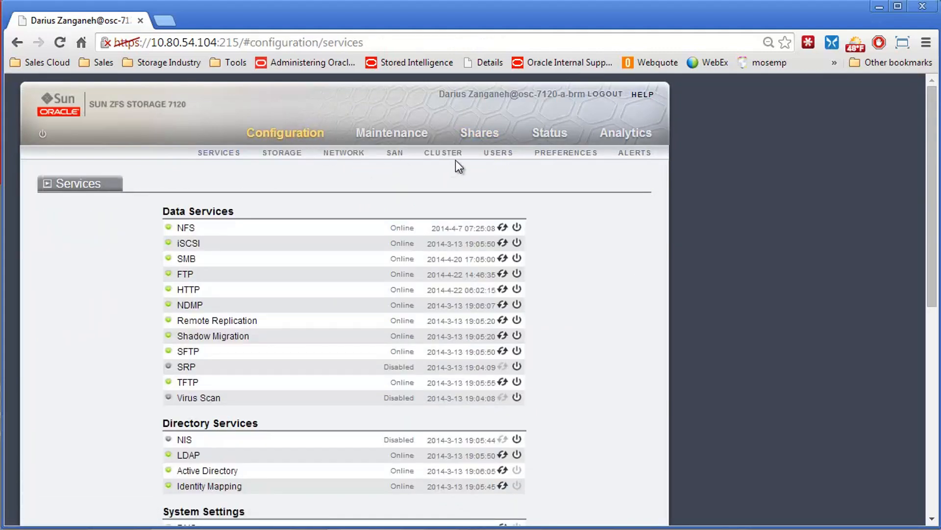
{"action": "mouse_move", "coordinate": [497, 153]}
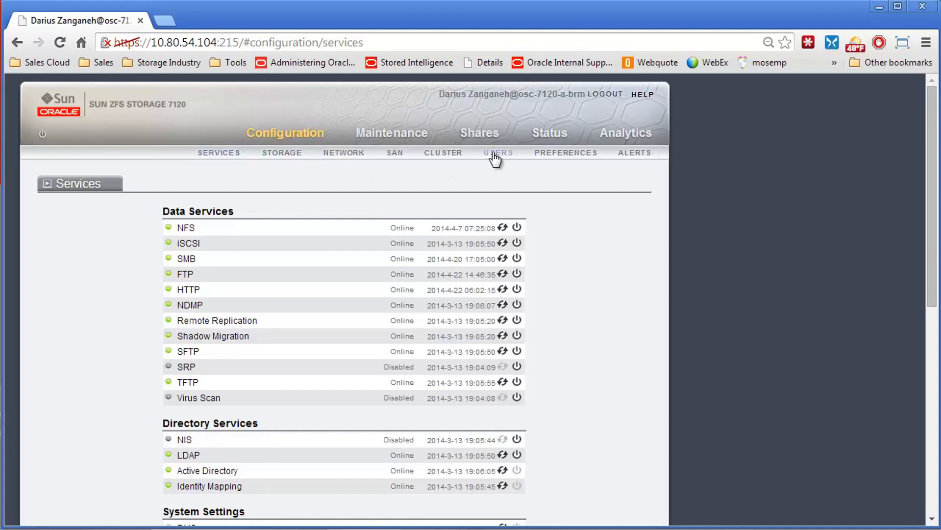
{"action": "scroll", "scroll_direction": "down", "scroll_amount": 3}
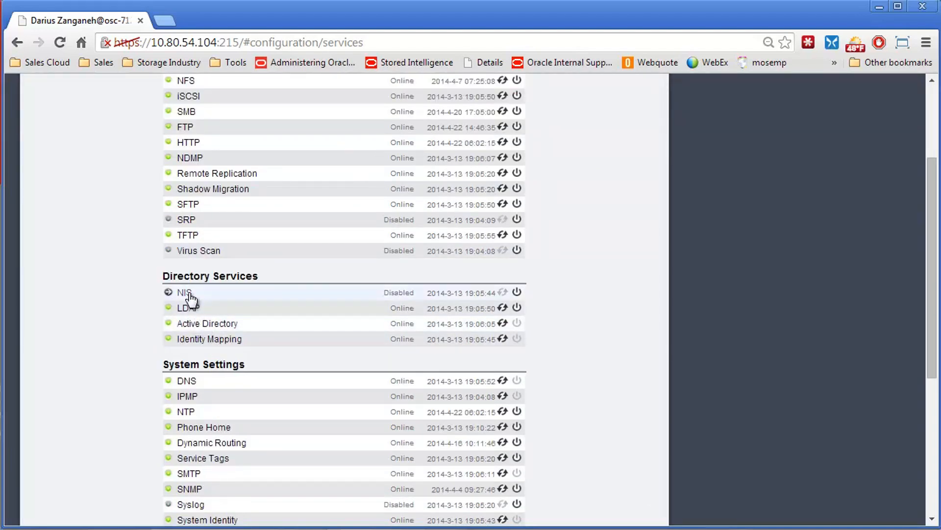
{"action": "mouse_move", "coordinate": [188, 308]}
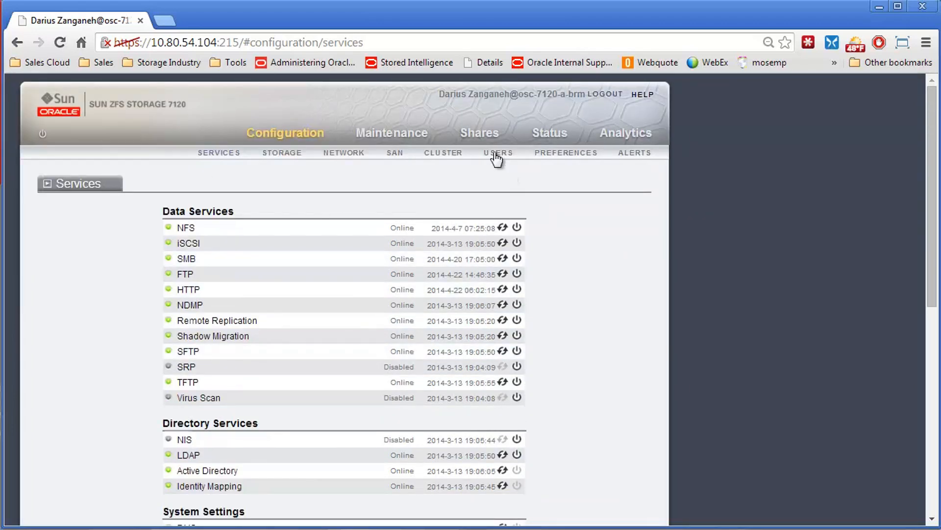
{"action": "left_click", "coordinate": [479, 133]}
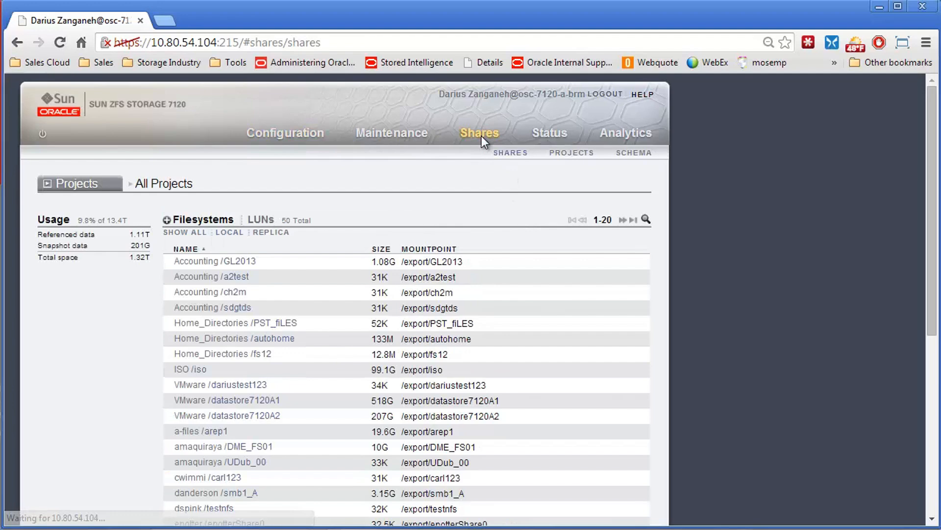
{"action": "mouse_move", "coordinate": [235, 353]}
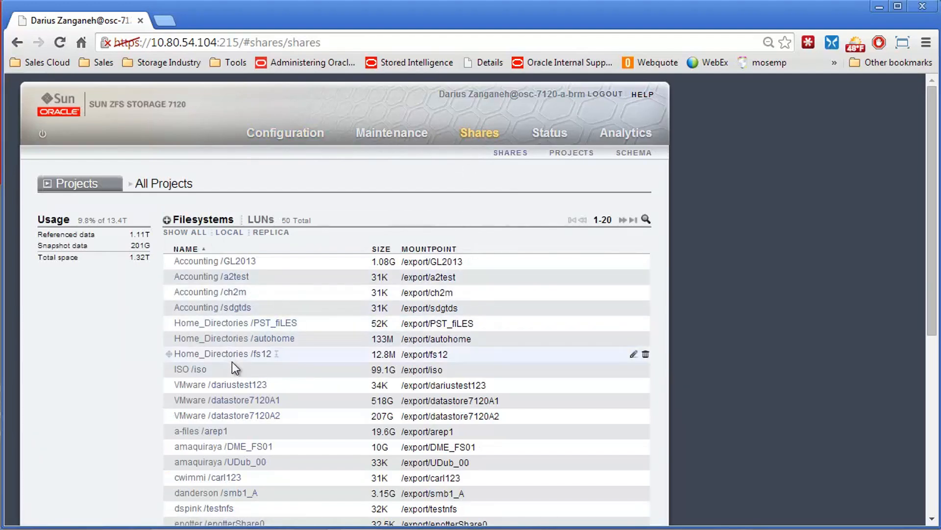
{"action": "left_click", "coordinate": [211, 353]}
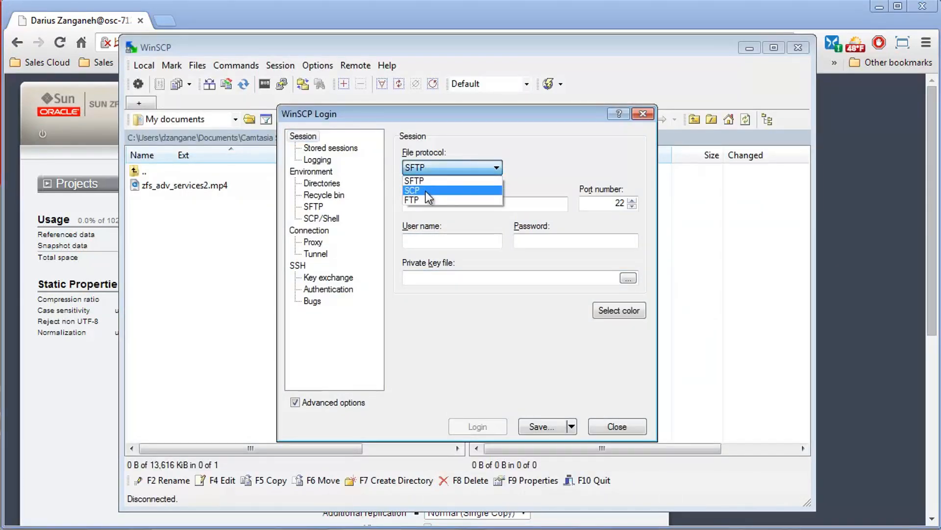
Enter an FTP login for host 10.80.54.104 with user name darius.
{"action": "left_click", "coordinate": [413, 200]}
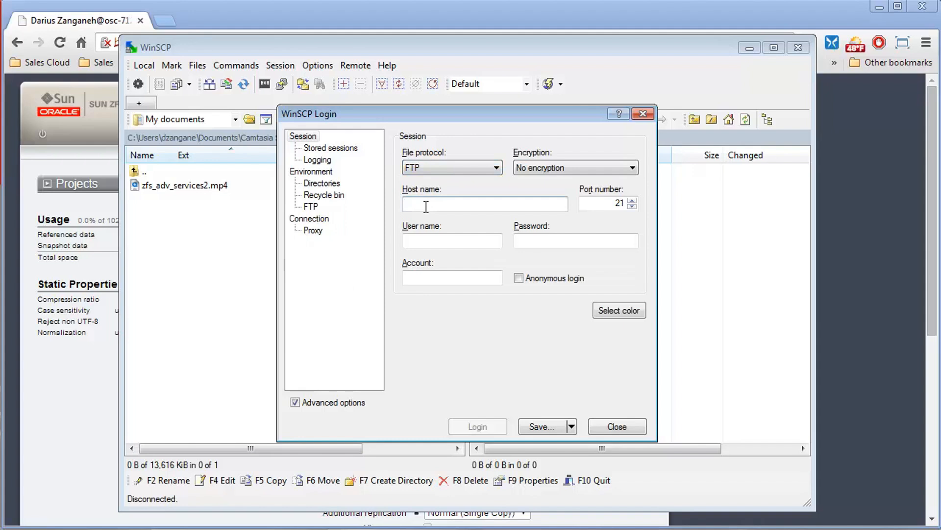
{"action": "type", "text": "10.80.54"}
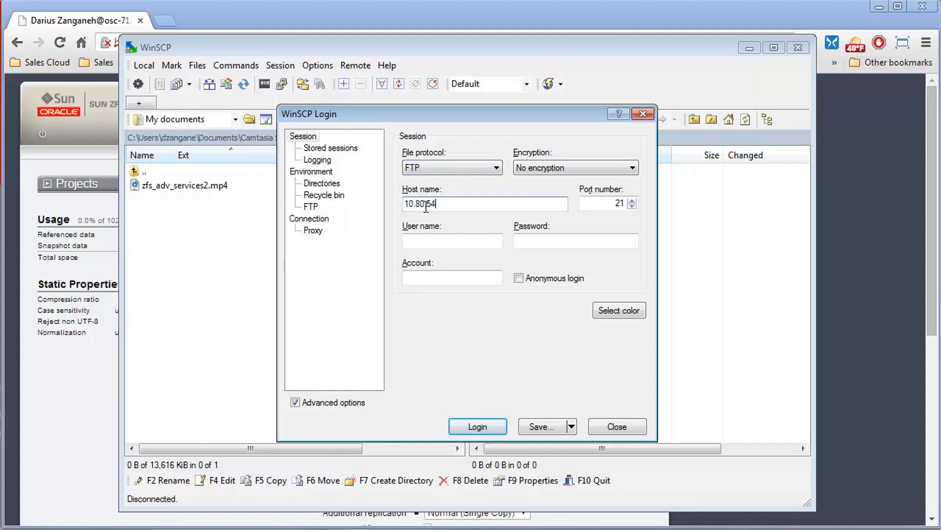
{"action": "type", "text": ".104"}
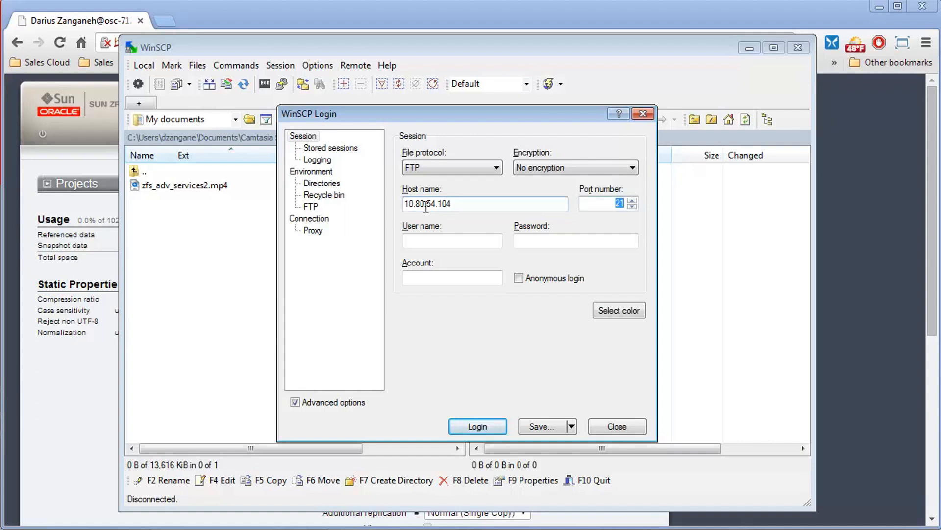
{"action": "type", "text": "dariusz"}
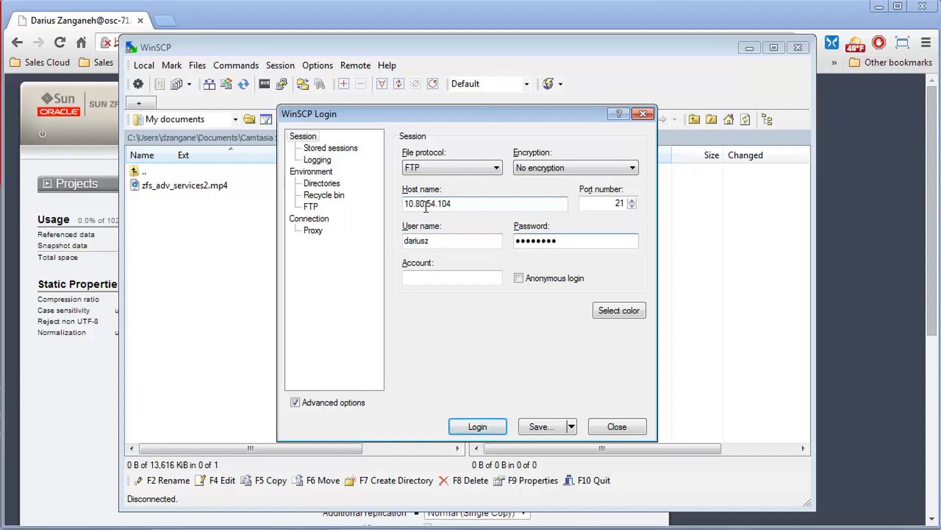
Set remote directory /fs12/ and save the session as FTP with its password.
{"action": "left_click", "coordinate": [321, 183]}
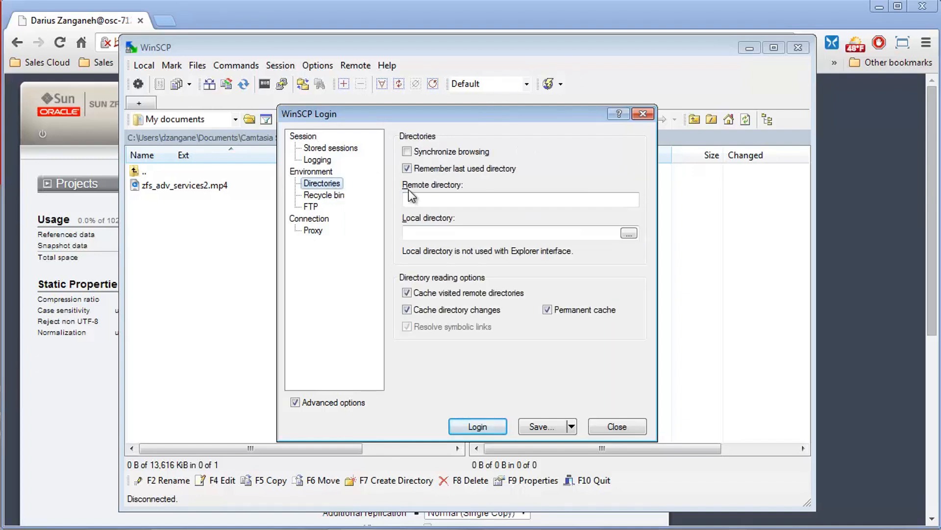
{"action": "type", "text": "/"}
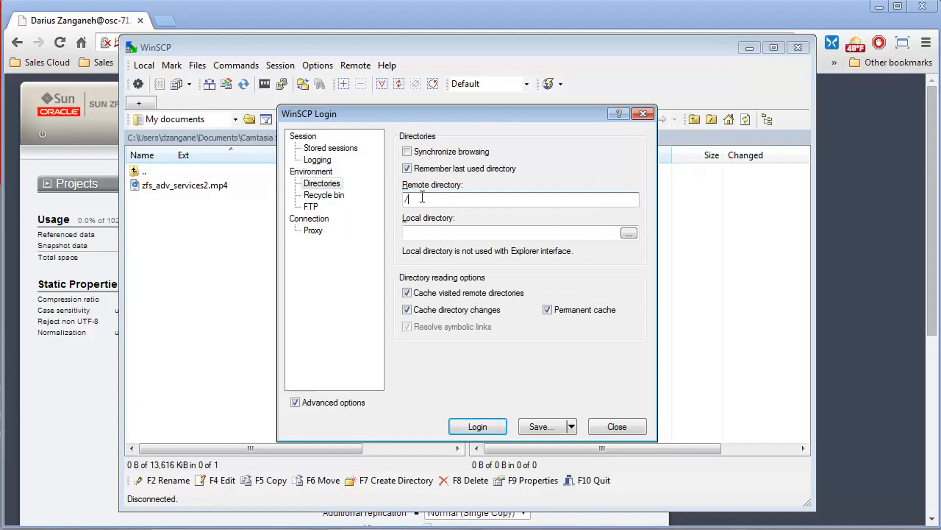
{"action": "type", "text": "fs12/"}
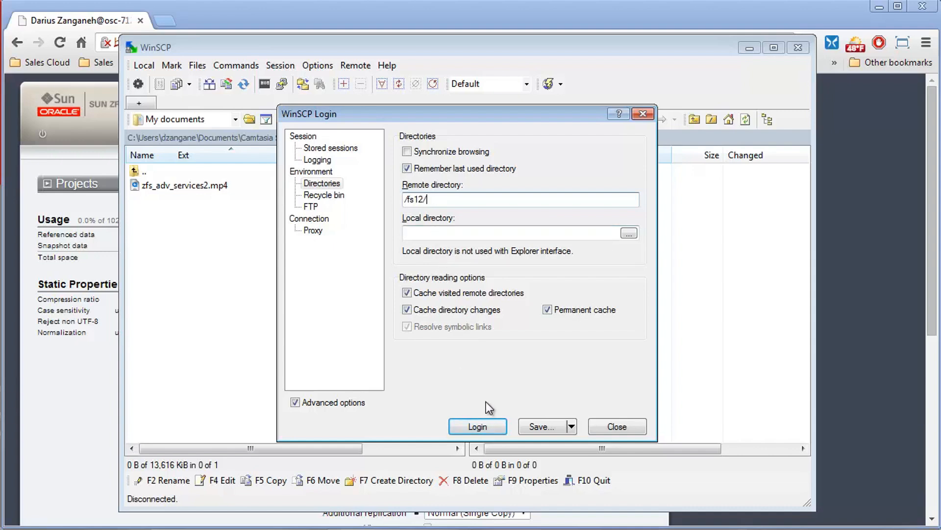
{"action": "left_click", "coordinate": [541, 426]}
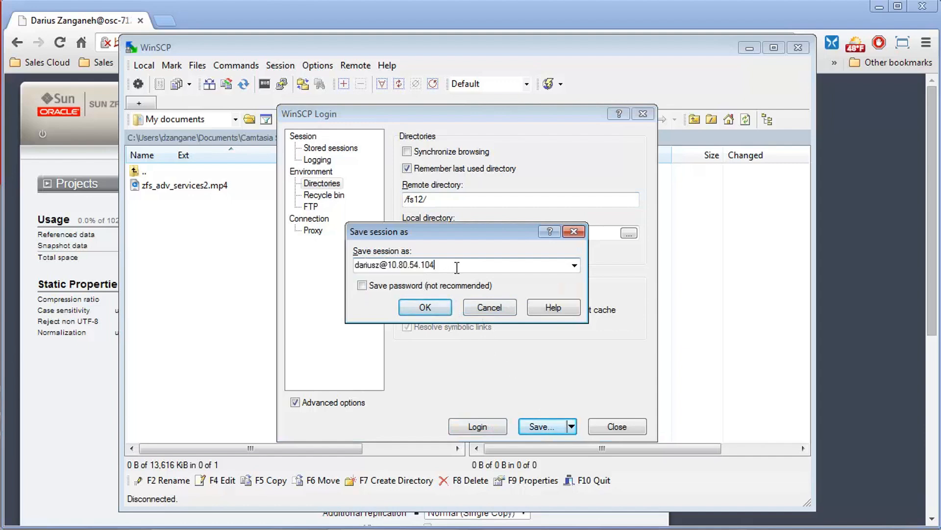
{"action": "type", "text": "FTP"}
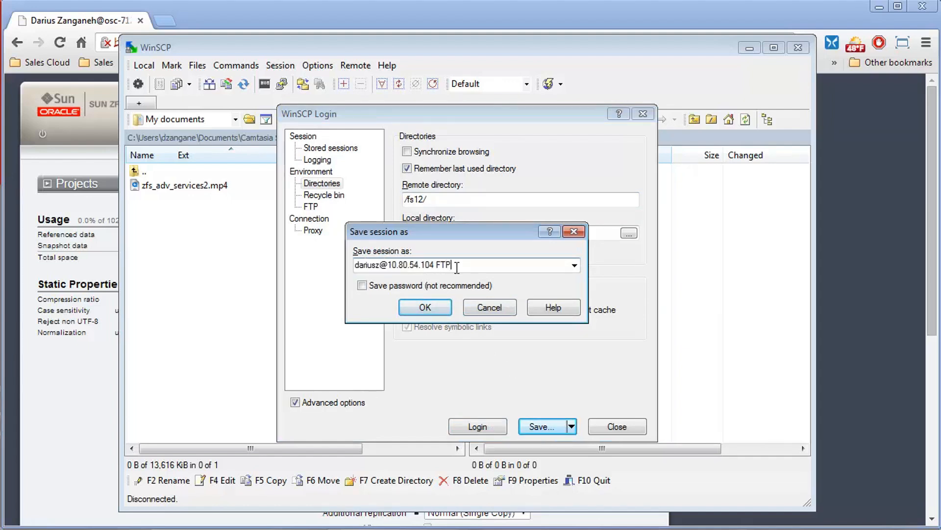
{"action": "left_click", "coordinate": [362, 285]}
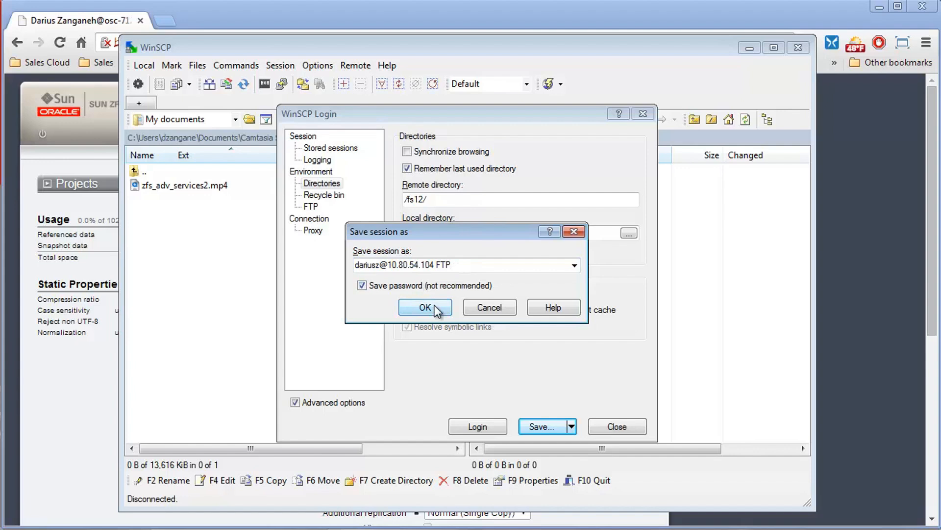
{"action": "left_click", "coordinate": [425, 307]}
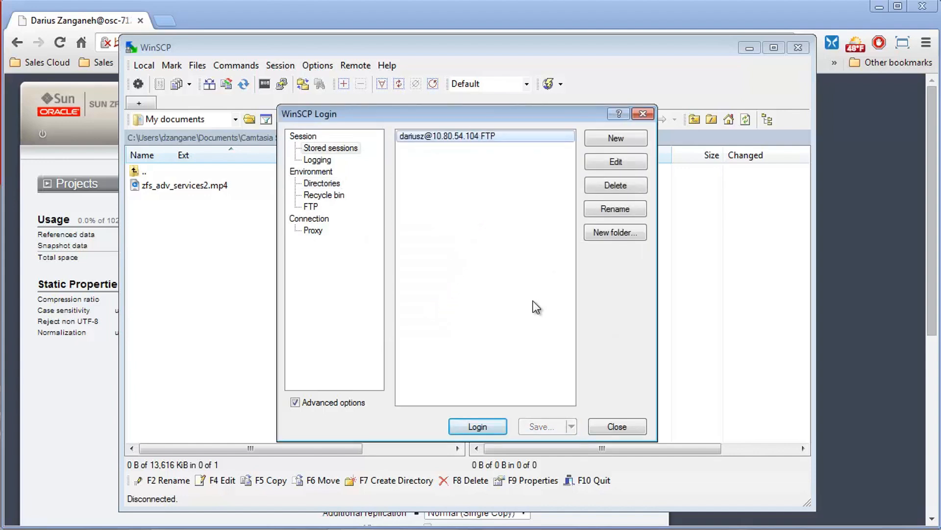
Log in with the stored FTP session and browse the local Camtasia Studio subfolders.
{"action": "left_click", "coordinate": [476, 426]}
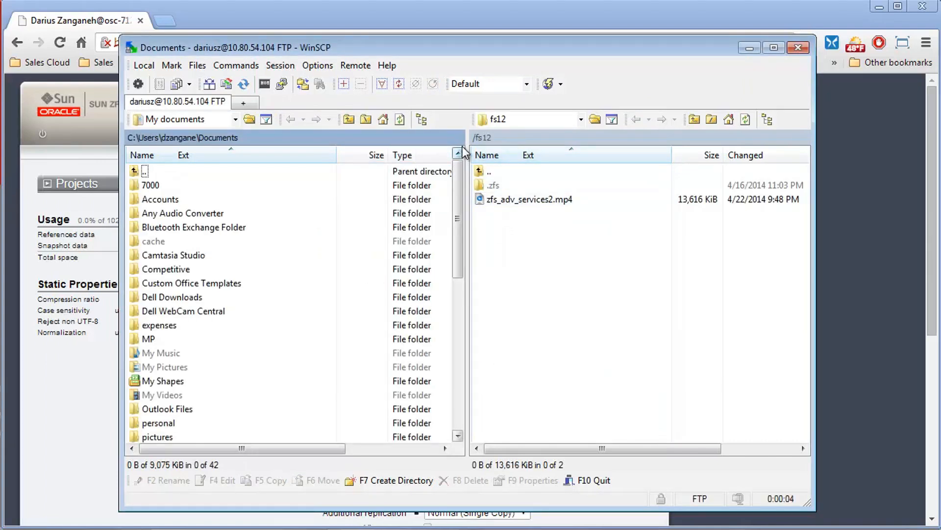
{"action": "left_click", "coordinate": [150, 185]}
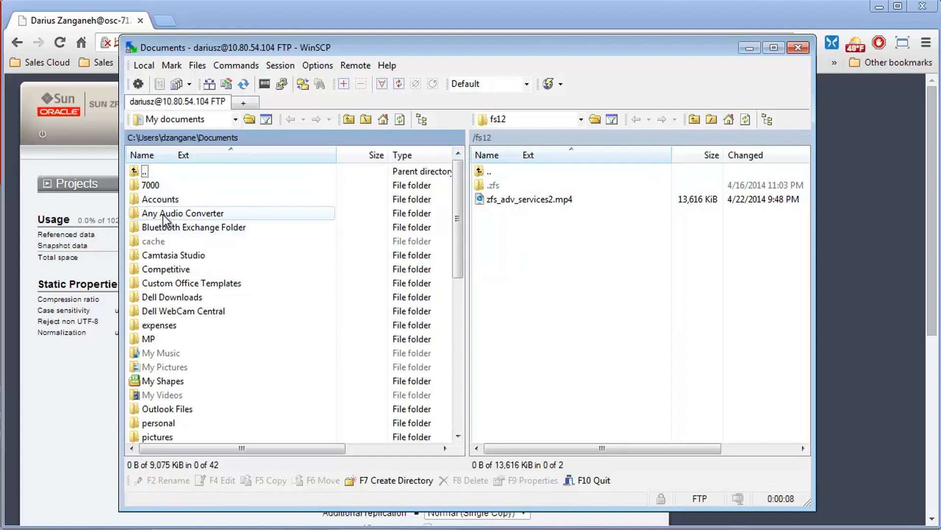
{"action": "double_click", "coordinate": [173, 254]}
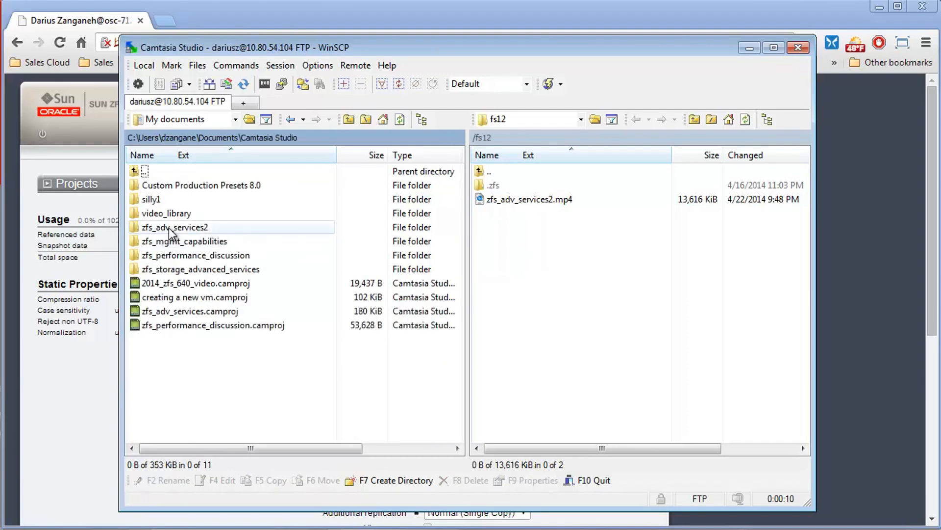
{"action": "double_click", "coordinate": [175, 227]}
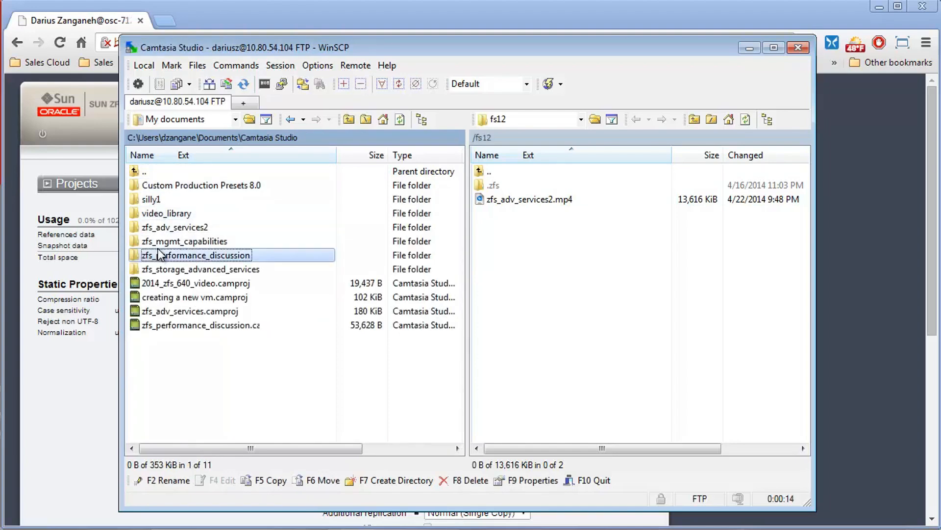
{"action": "double_click", "coordinate": [200, 254]}
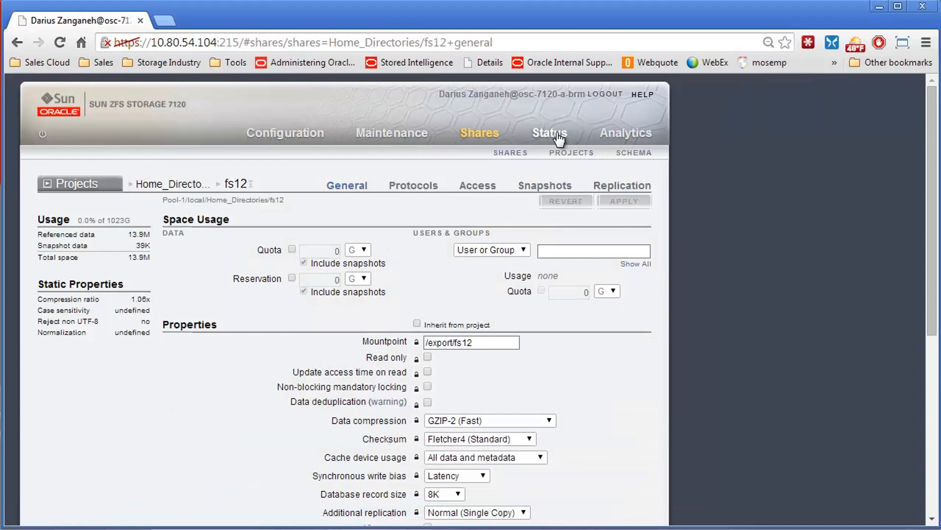
Chart FTP bytes per second in Analytics, broken down by user name, then by file name.
{"action": "left_click", "coordinate": [548, 133]}
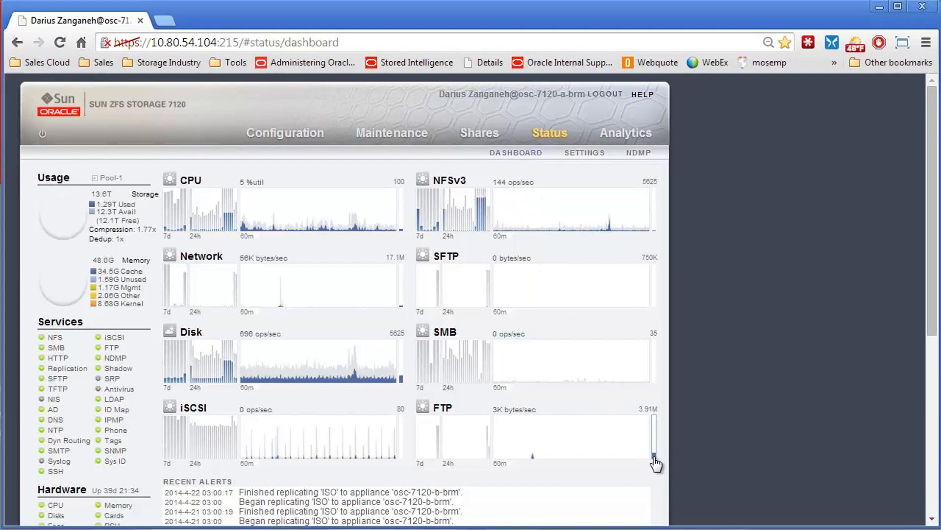
{"action": "left_click", "coordinate": [625, 132]}
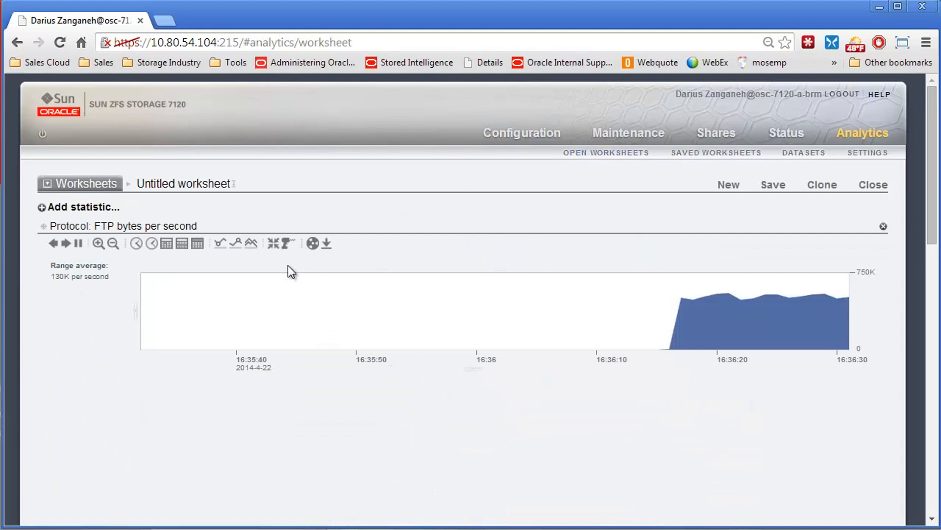
{"action": "left_click", "coordinate": [288, 243]}
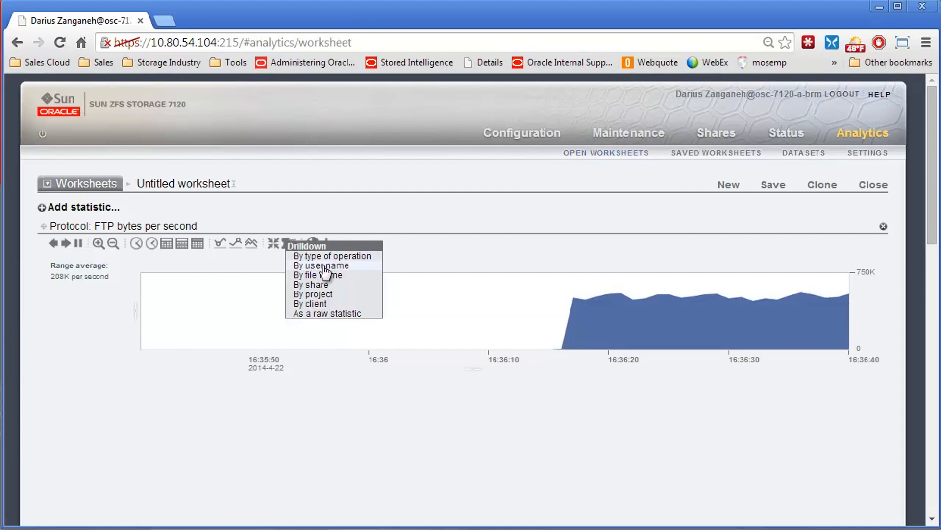
{"action": "left_click", "coordinate": [320, 266]}
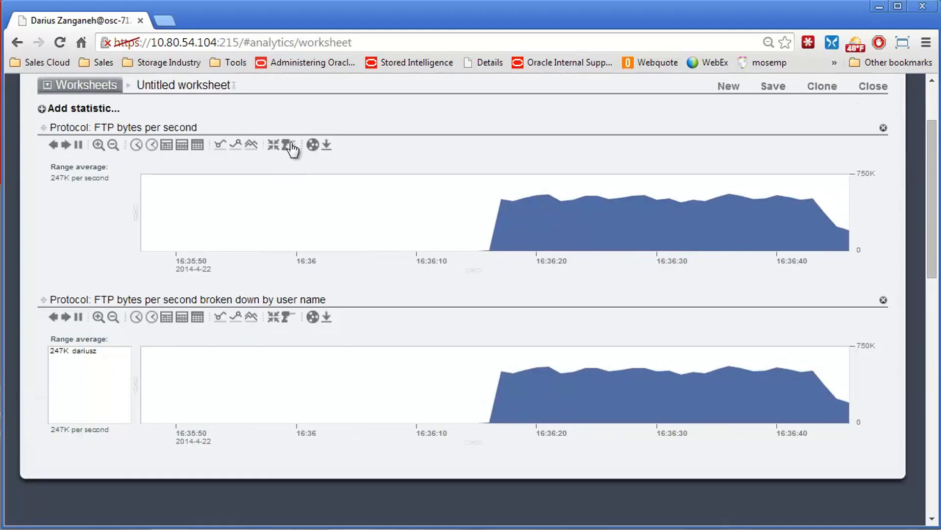
{"action": "left_click", "coordinate": [291, 145]}
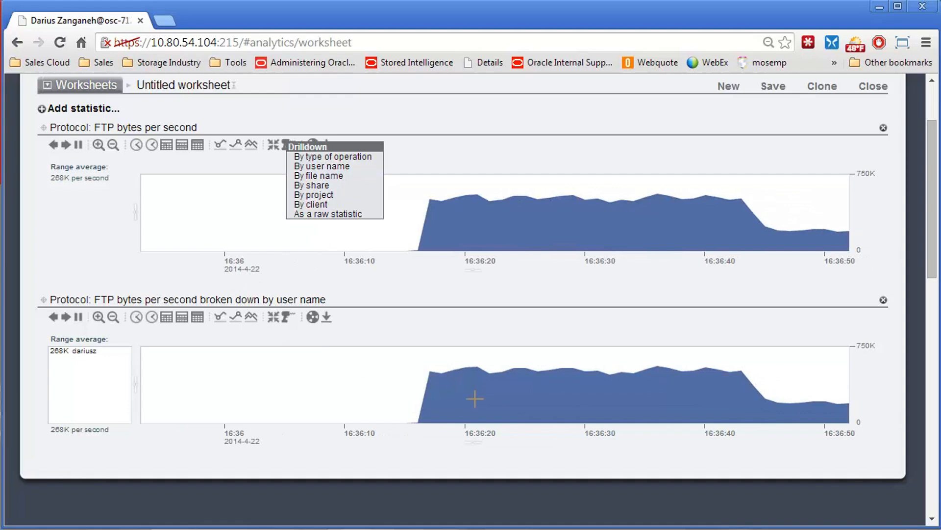
{"action": "left_click", "coordinate": [318, 176]}
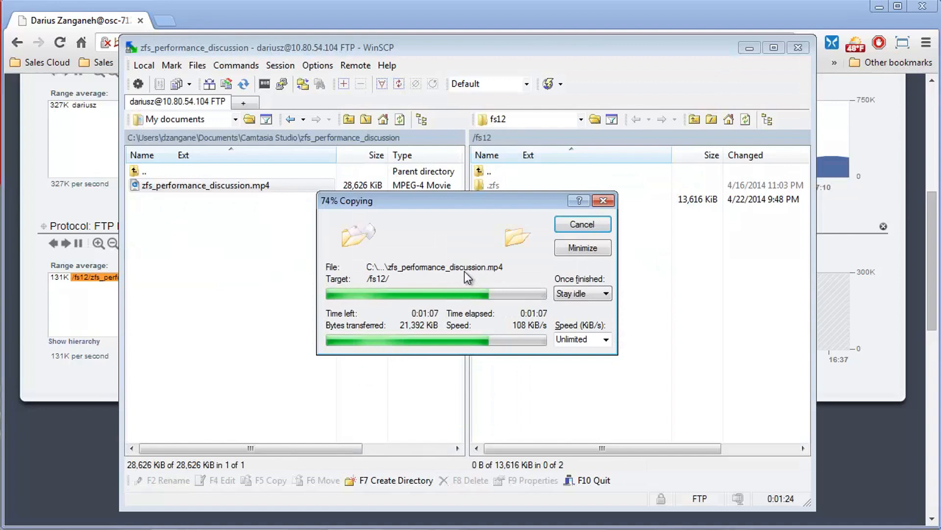
{"action": "mouse_move", "coordinate": [144, 297]}
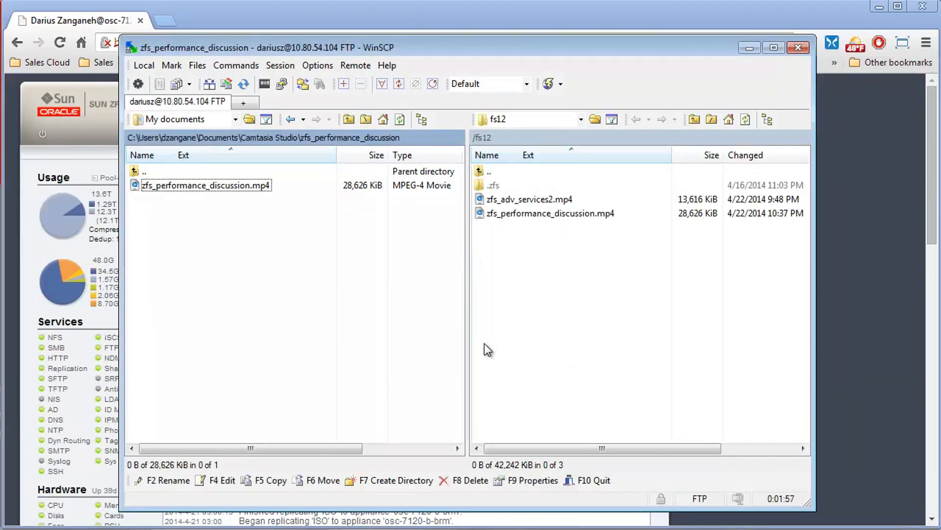
{"action": "mouse_move", "coordinate": [585, 233]}
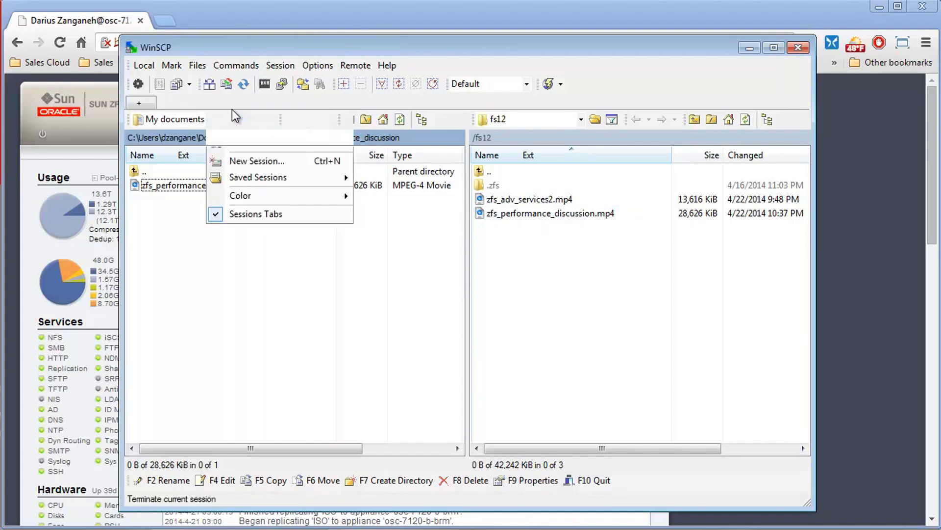
{"action": "mouse_move", "coordinate": [390, 204]}
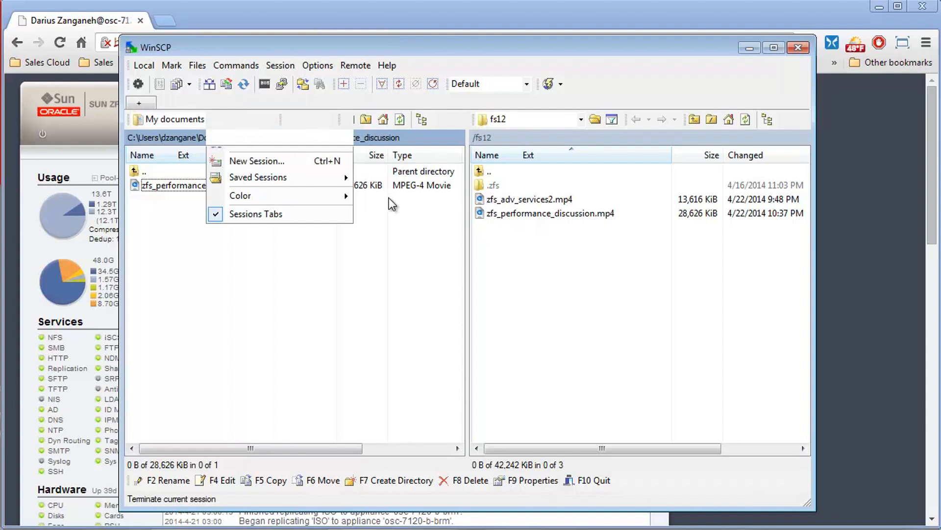
{"action": "mouse_move", "coordinate": [384, 232]}
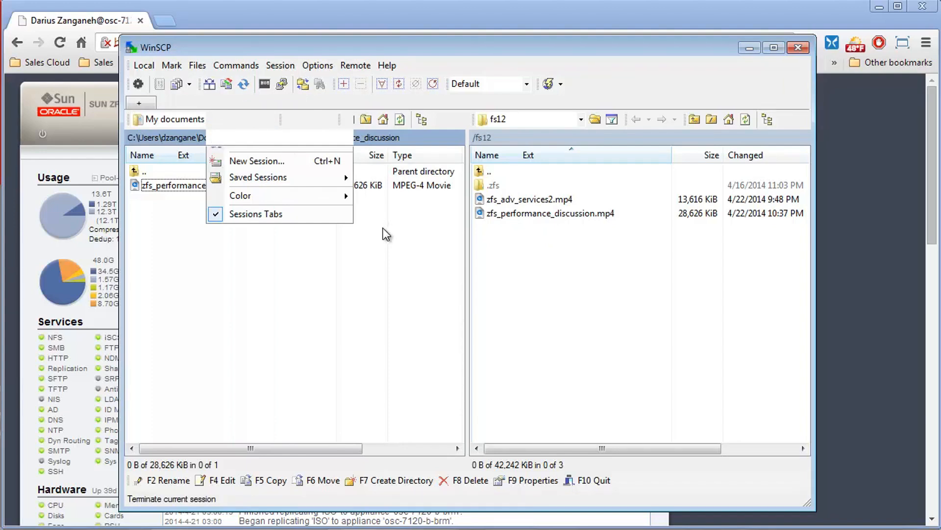
Choose New Session once the upload finishes and the FTP session is closed.
{"action": "left_click", "coordinate": [257, 161]}
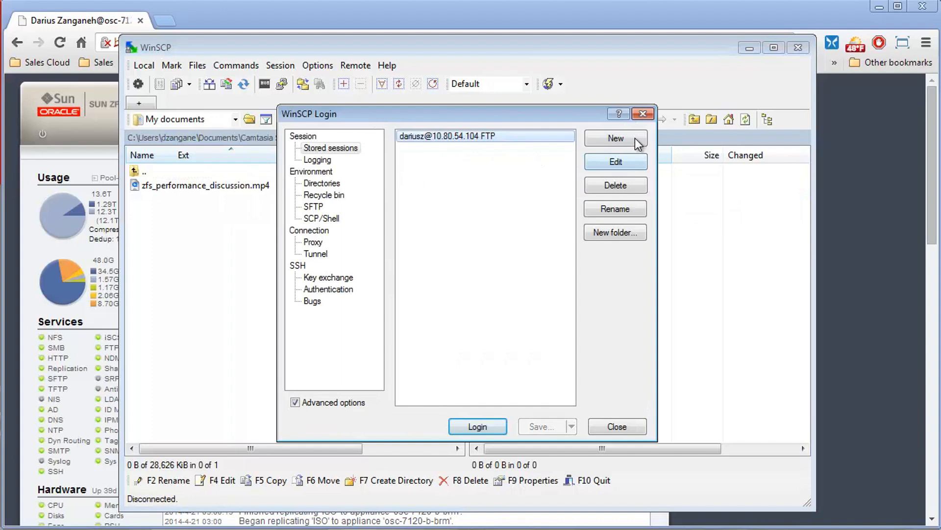
Define a new SFTP session to host 10.80.54.104 with user name and password.
{"action": "left_click", "coordinate": [615, 139]}
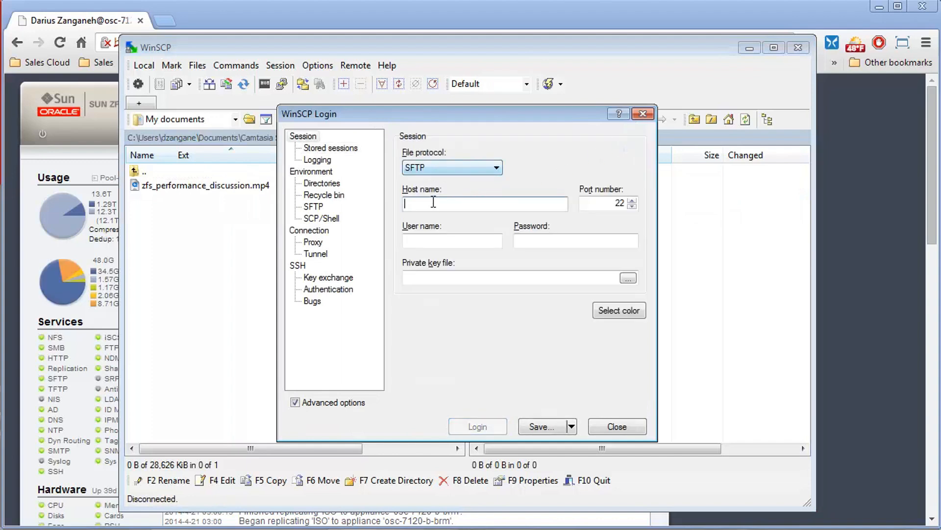
{"action": "type", "text": "10.80."}
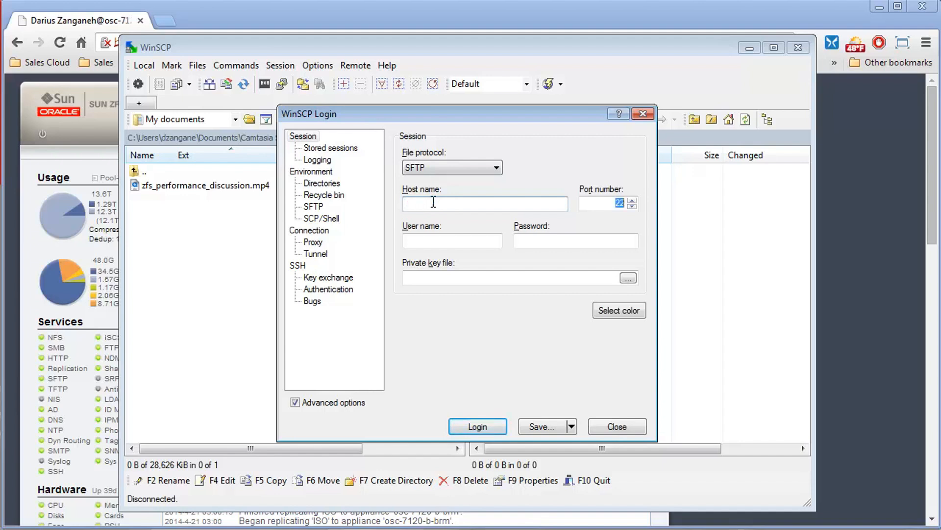
{"action": "type", "text": "10.80.54.104"}
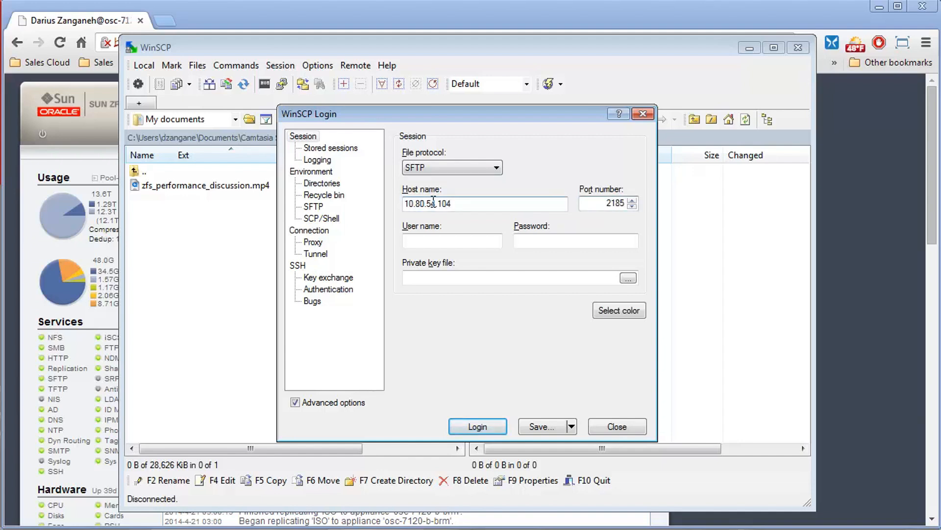
{"action": "type", "text": "dariusz"}
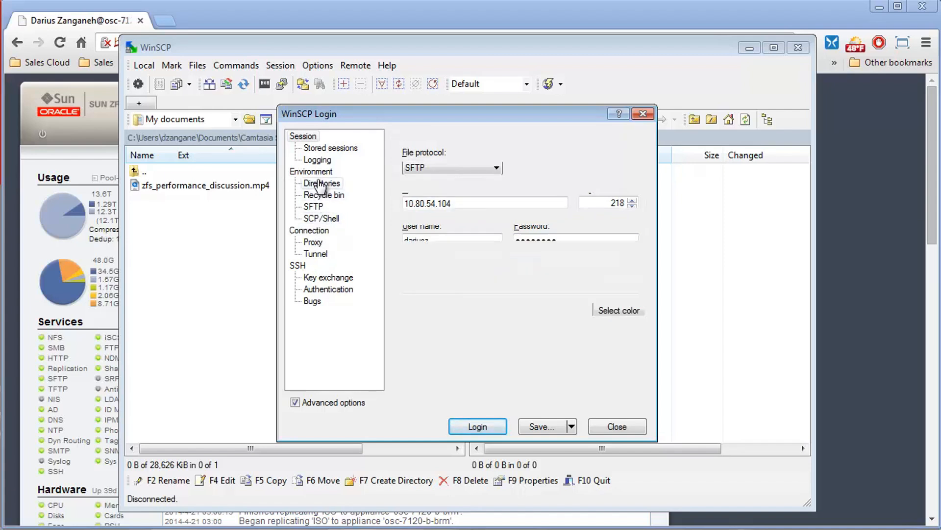
Set remote directory /export/fs12/, save as an SFTP session with password, and log in.
{"action": "left_click", "coordinate": [321, 183]}
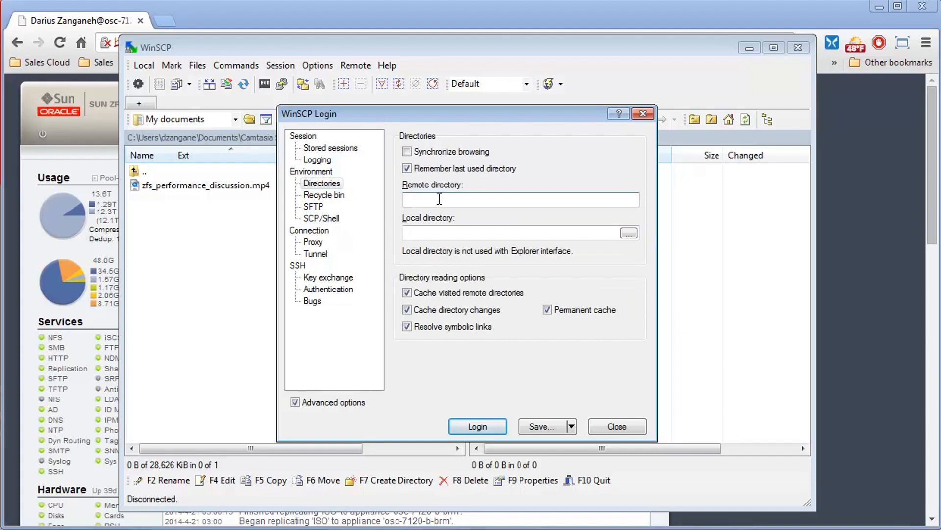
{"action": "type", "text": "/export/"}
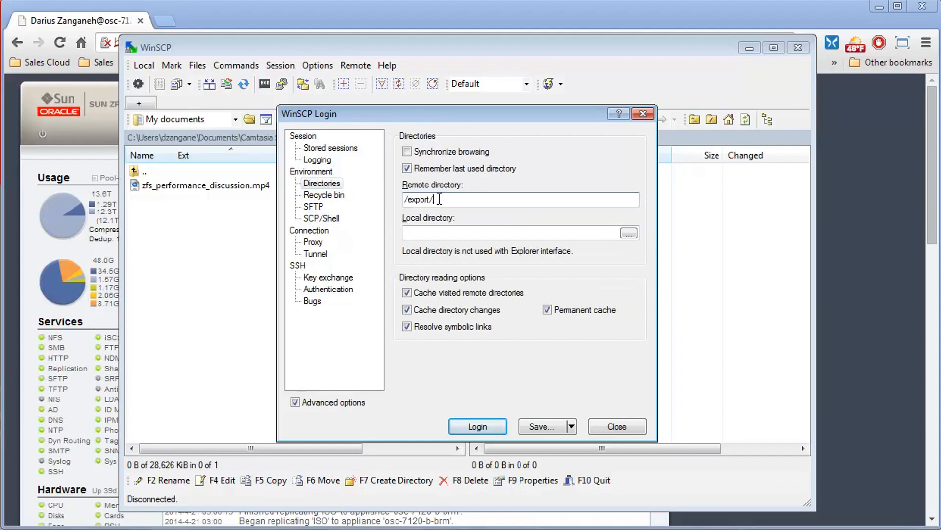
{"action": "type", "text": "fs12/"}
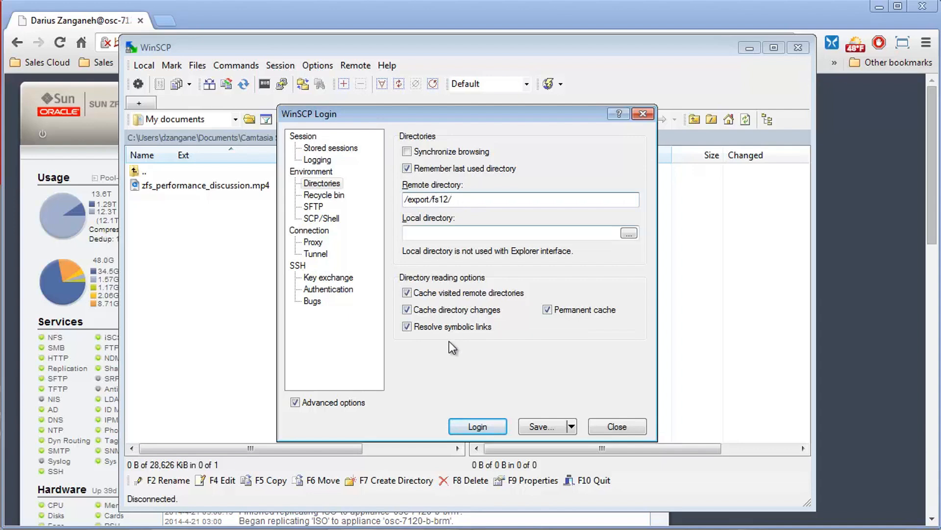
{"action": "left_click", "coordinate": [541, 426]}
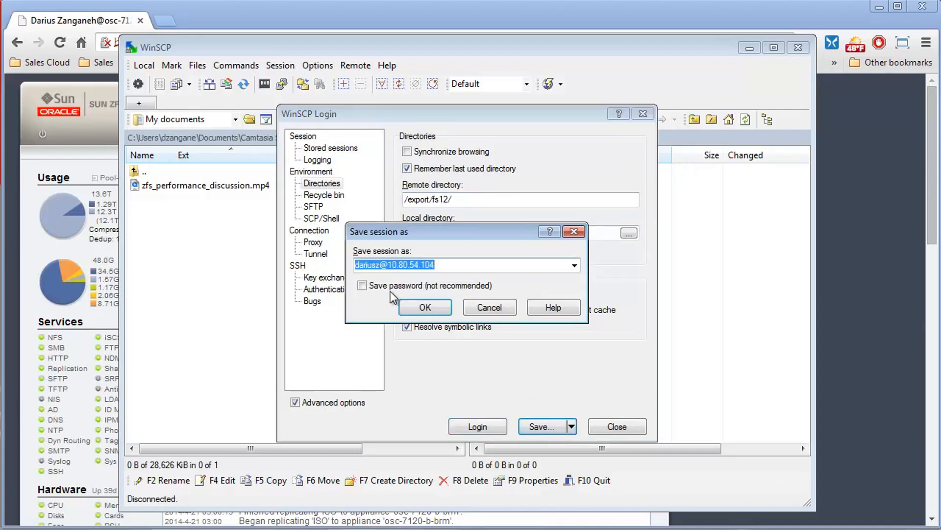
{"action": "left_click", "coordinate": [362, 285]}
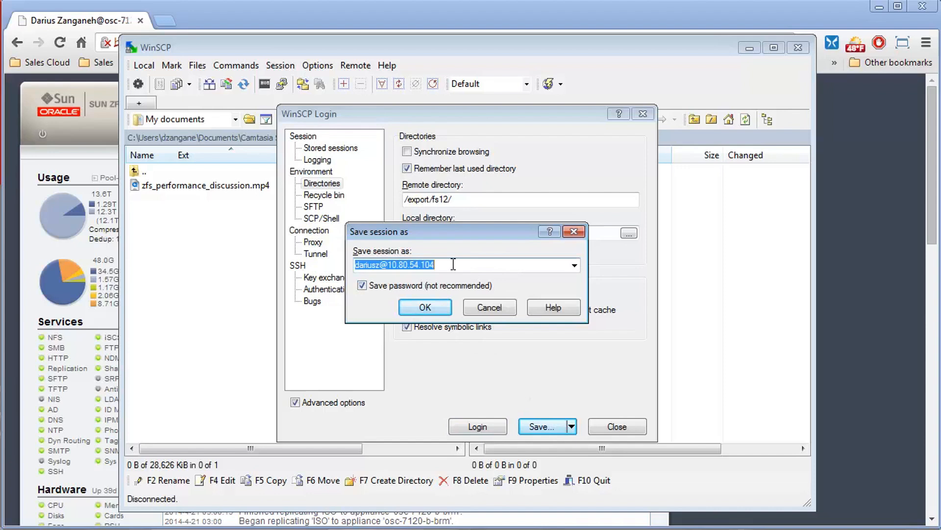
{"action": "type", "text": "SFTP"}
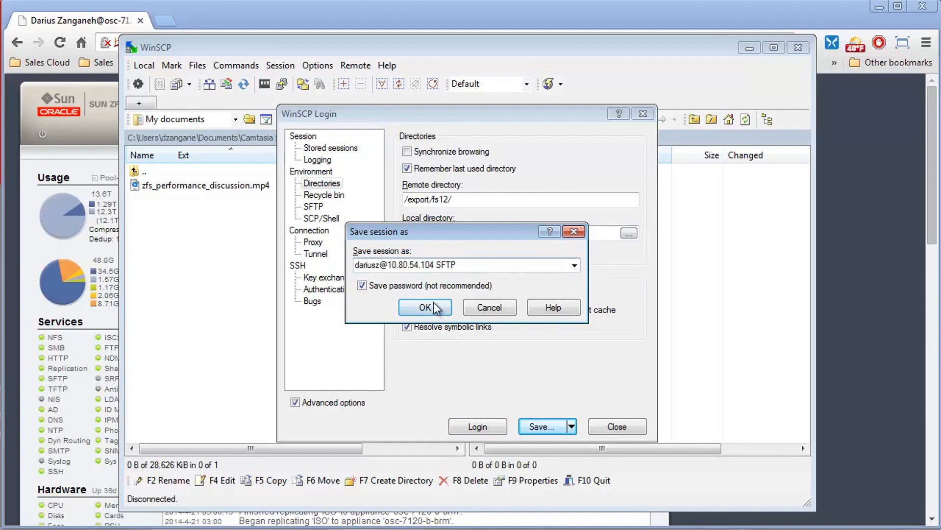
{"action": "left_click", "coordinate": [424, 307]}
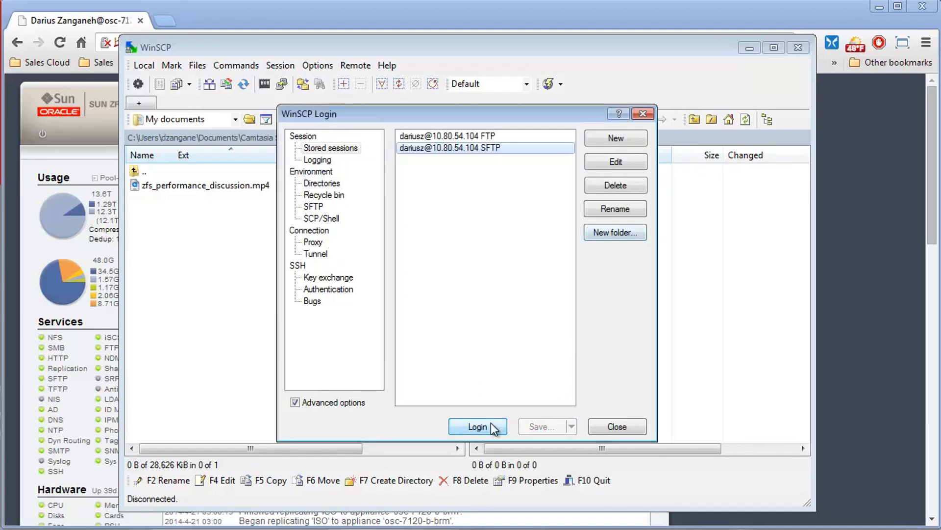
{"action": "left_click", "coordinate": [477, 426]}
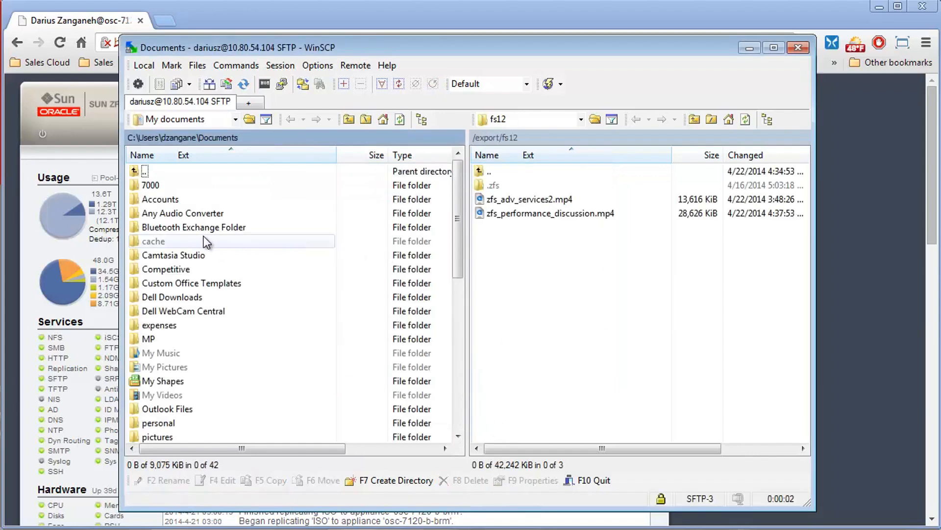
Browse the local panel to Camtasia Studio > video_library > 2014_ZFS_Video.
{"action": "double_click", "coordinate": [174, 255]}
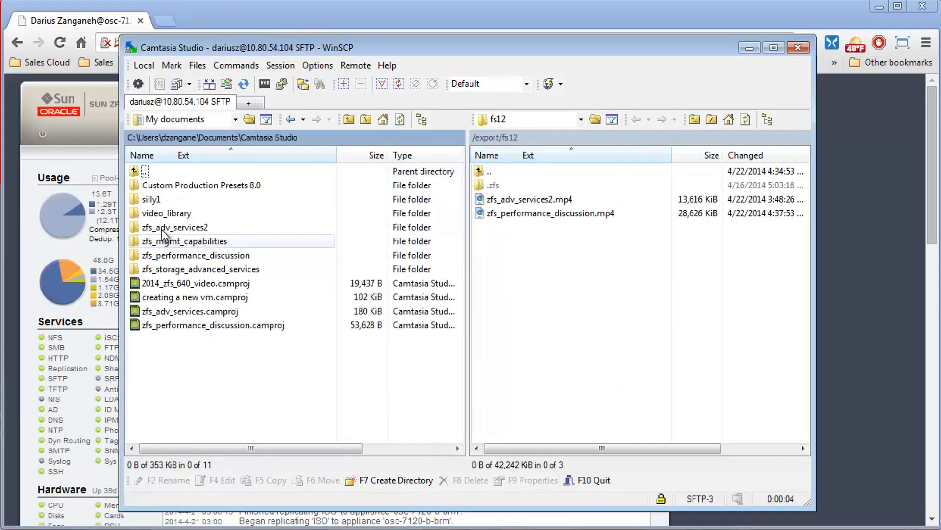
{"action": "double_click", "coordinate": [167, 213]}
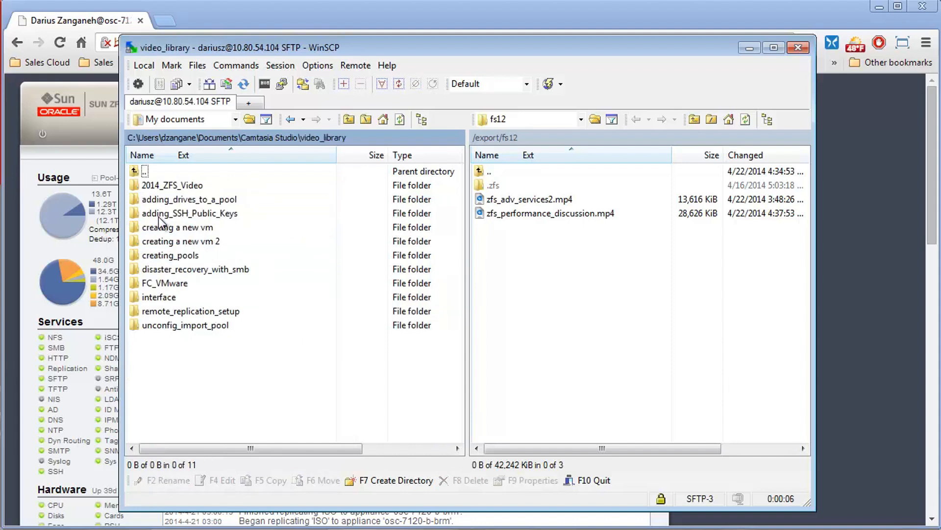
{"action": "left_click", "coordinate": [172, 184]}
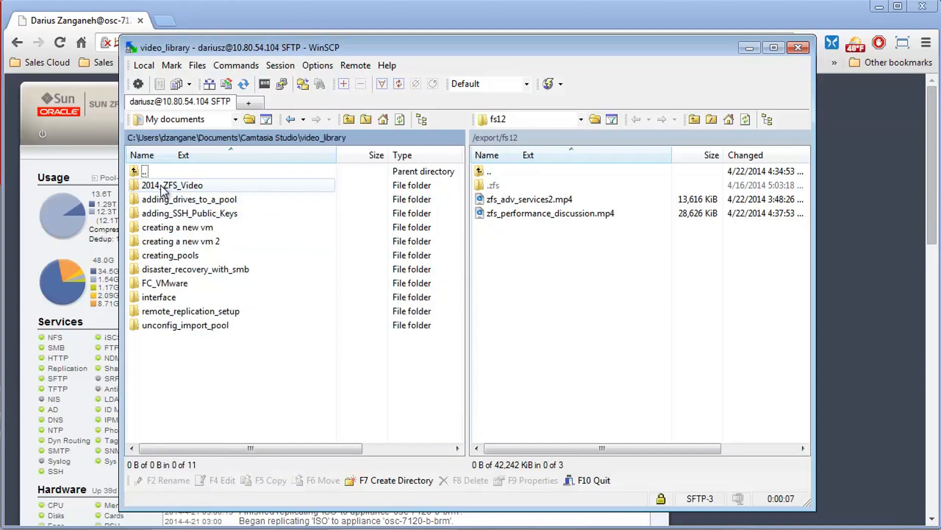
{"action": "double_click", "coordinate": [172, 185]}
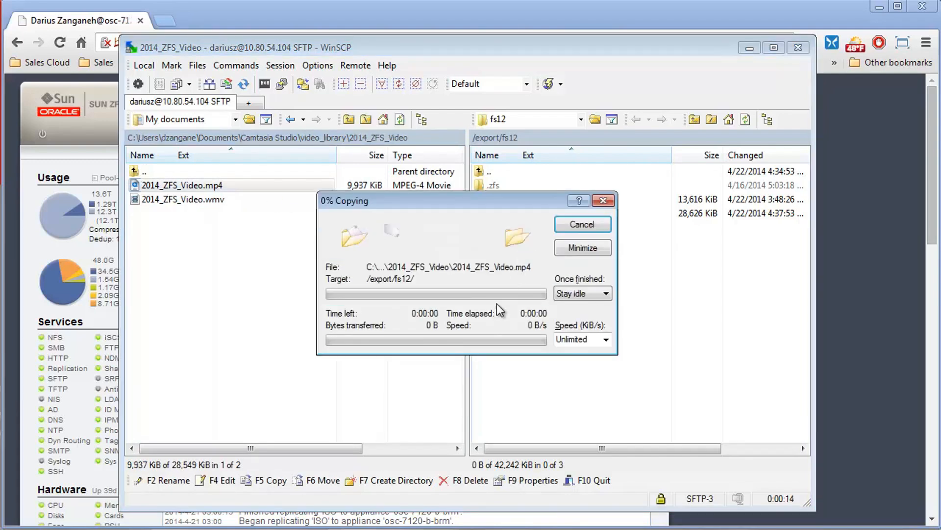
{"action": "mouse_move", "coordinate": [216, 374]}
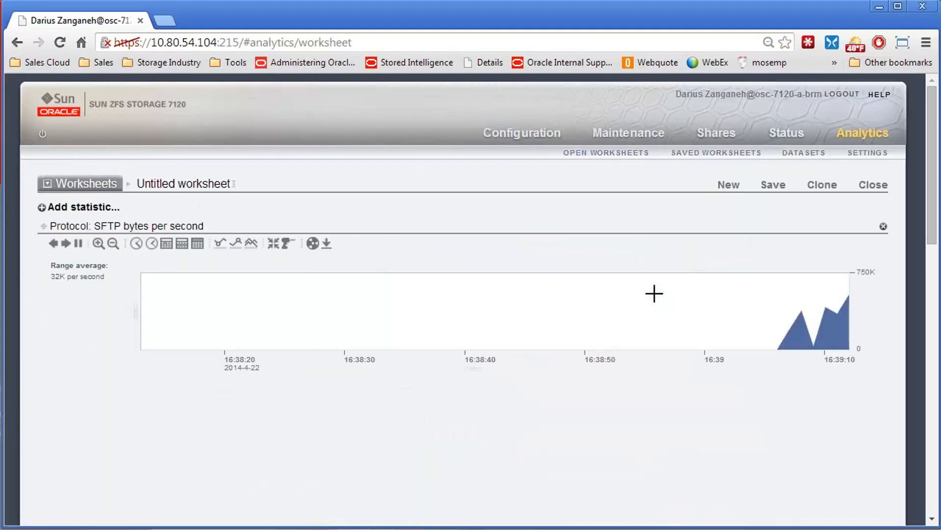
Open the drilldown options on the Protocol: SFTP bytes per second chart.
{"action": "left_click", "coordinate": [285, 244]}
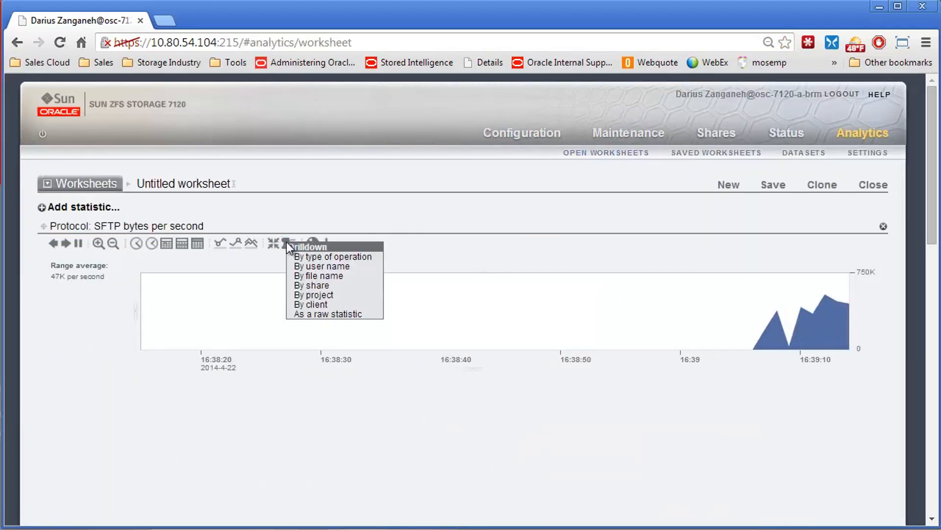